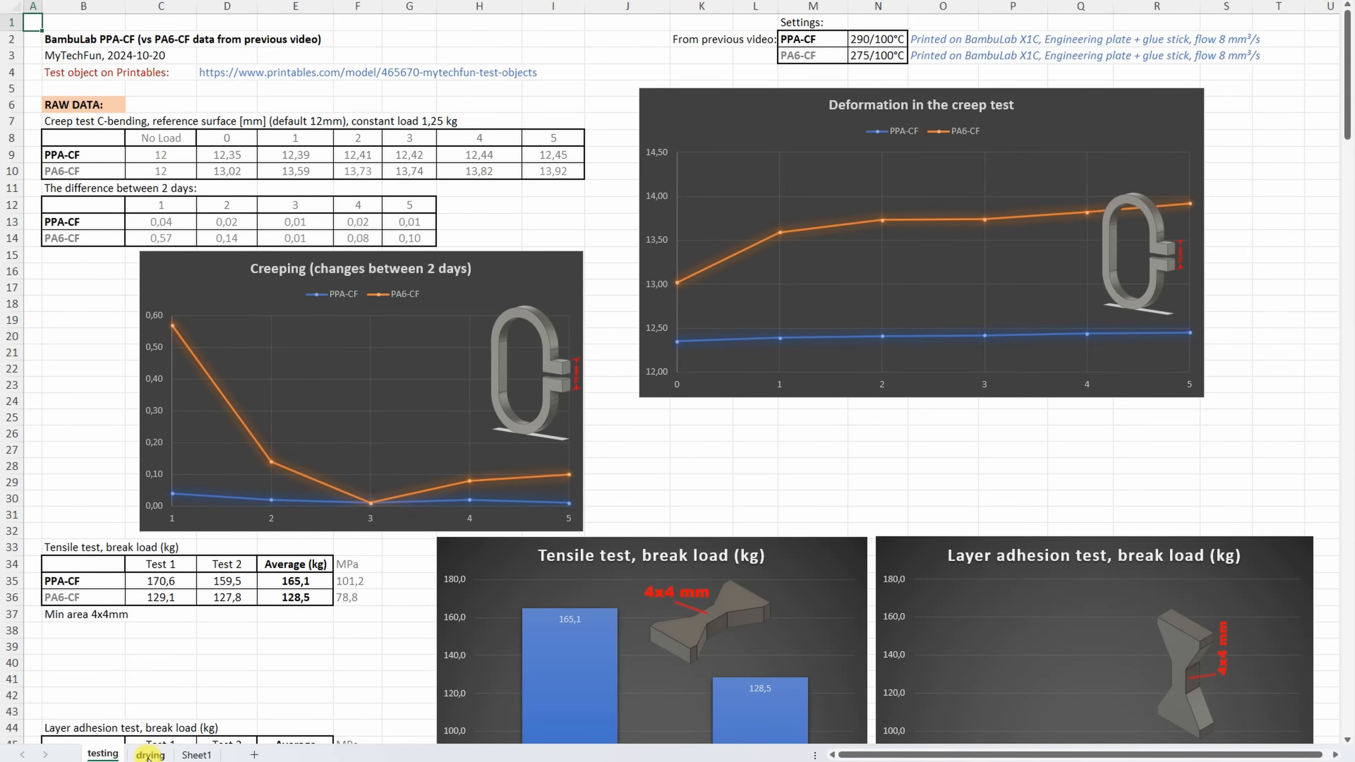
Glance at the drying sheet, return to testing and scroll to the shear stress results and charts.
{"action": "left_click", "coordinate": [150, 755]}
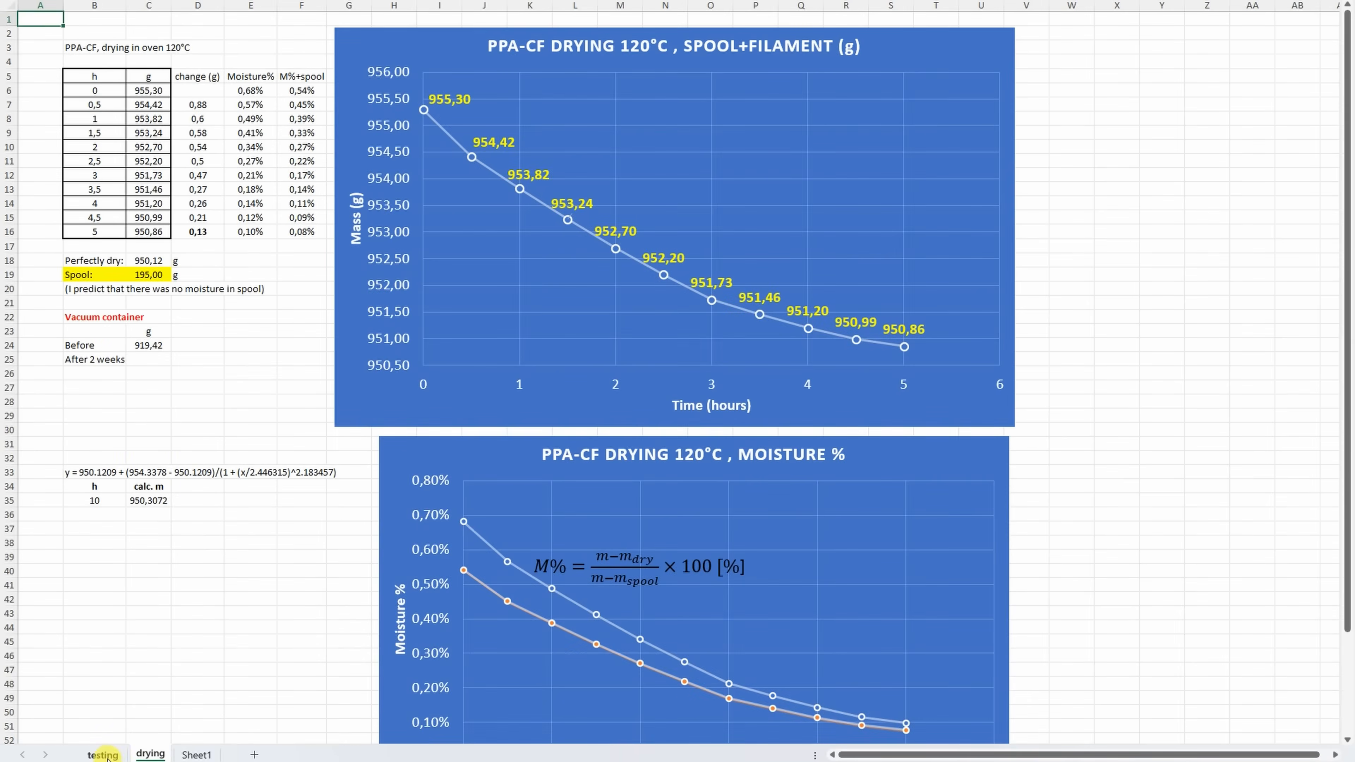
{"action": "left_click", "coordinate": [102, 754]}
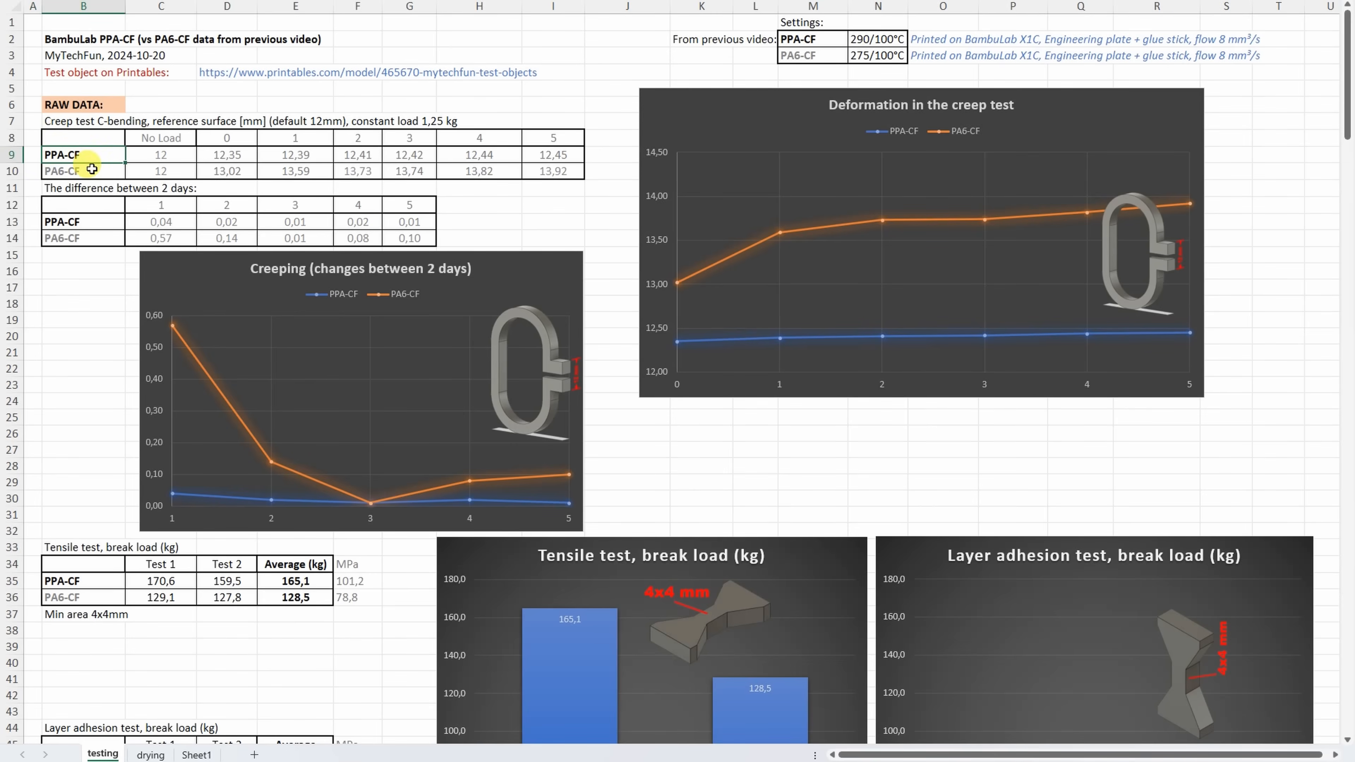
{"action": "mouse_move", "coordinate": [139, 138]}
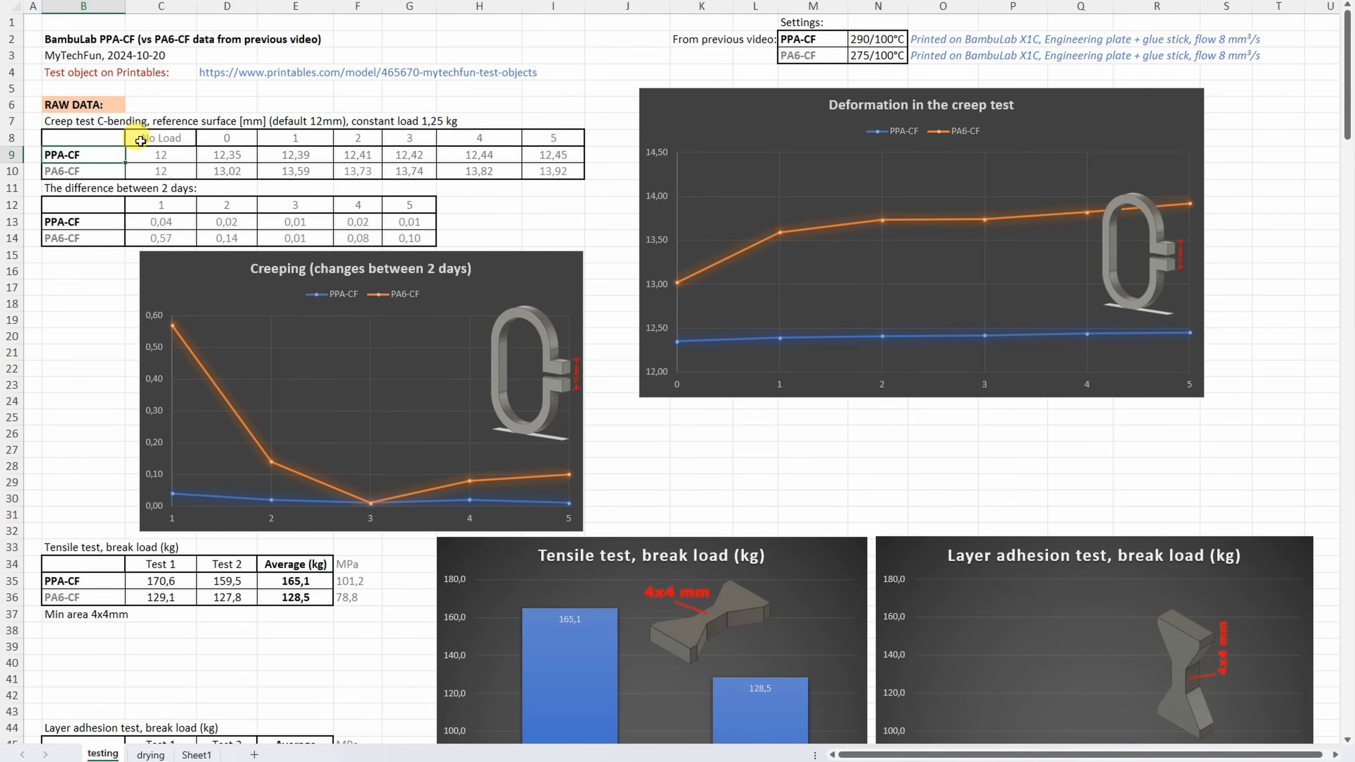
{"action": "left_click", "coordinate": [83, 170]}
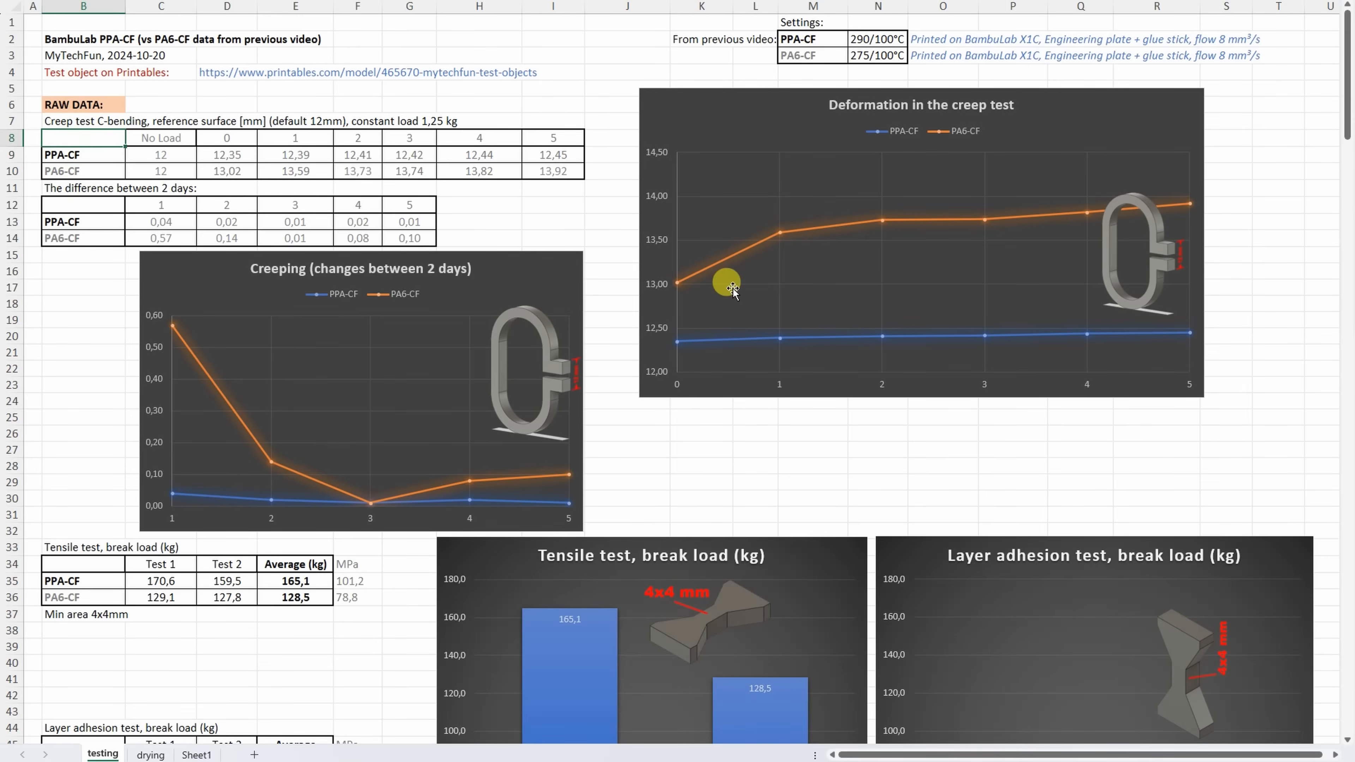
{"action": "mouse_move", "coordinate": [1167, 268]}
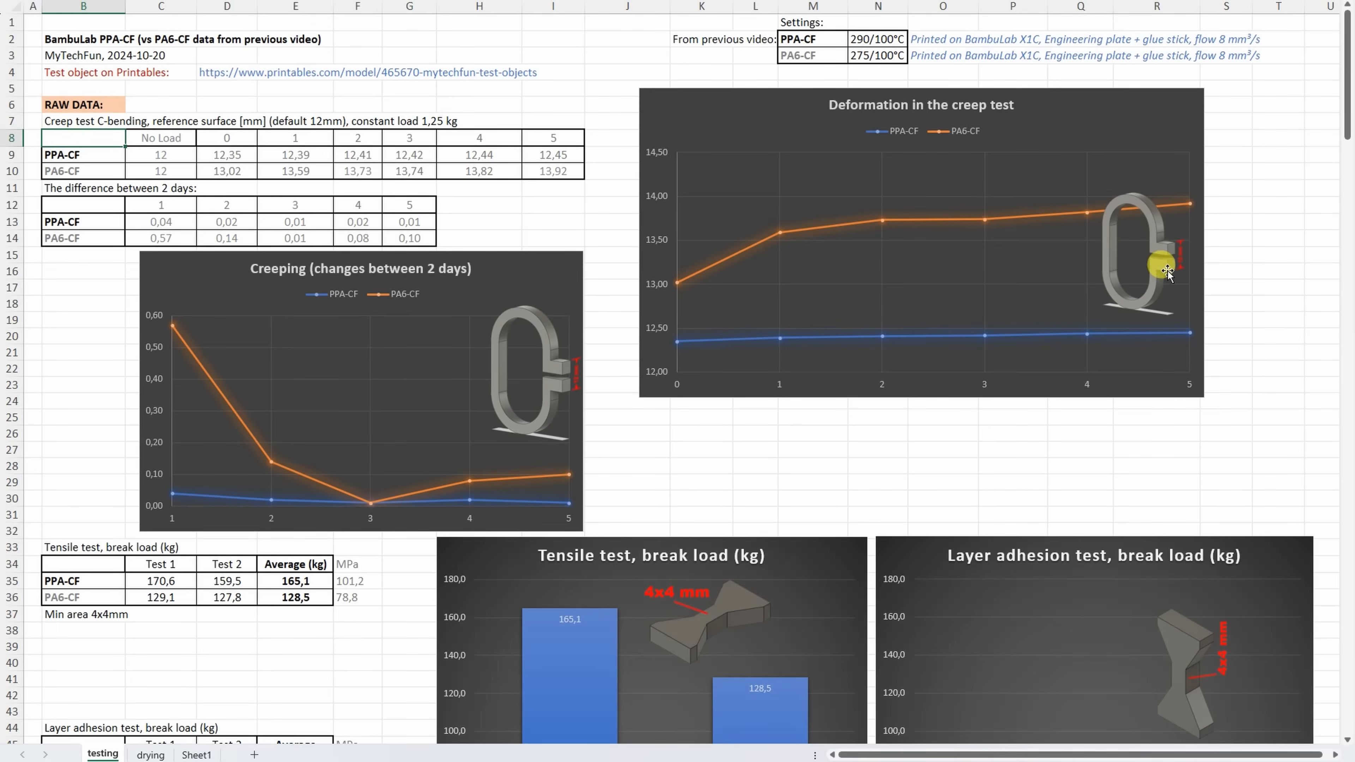
{"action": "mouse_move", "coordinate": [702, 350]}
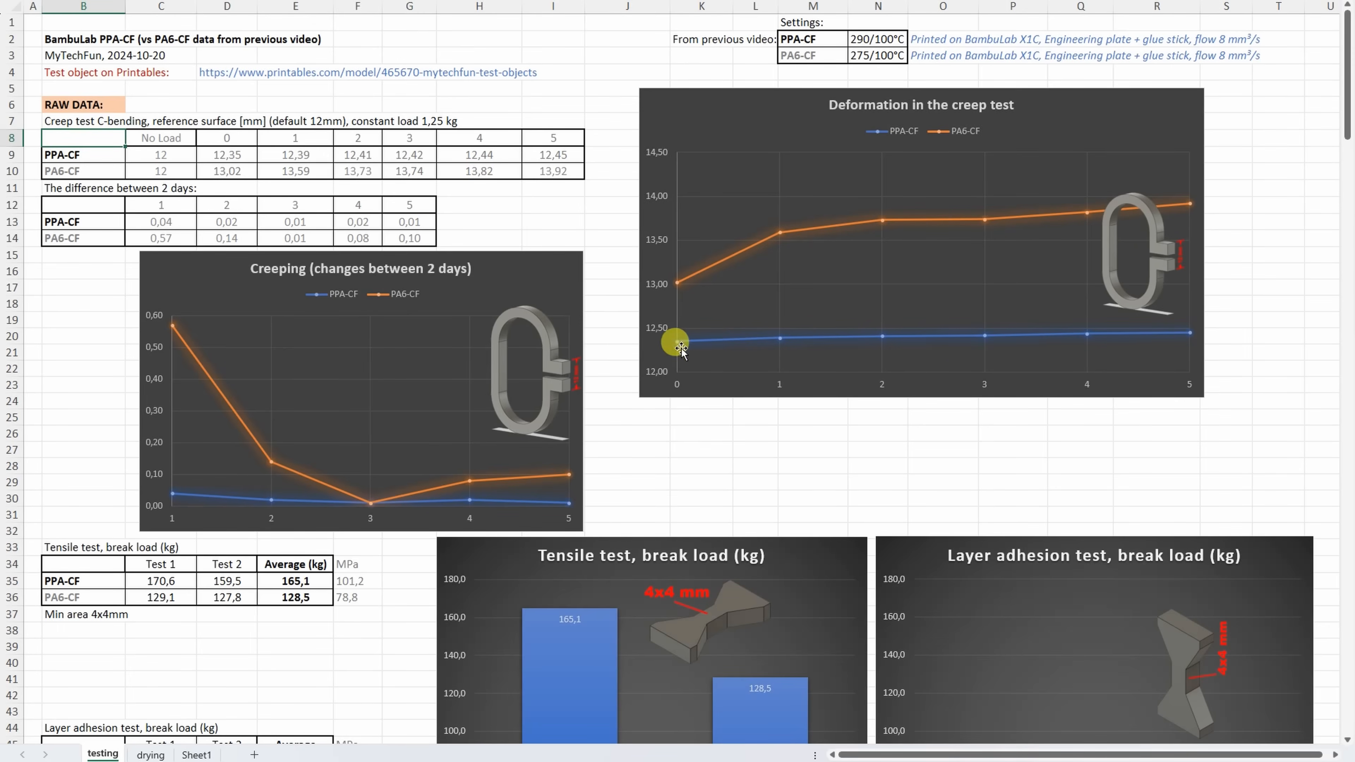
{"action": "mouse_move", "coordinate": [1062, 335]}
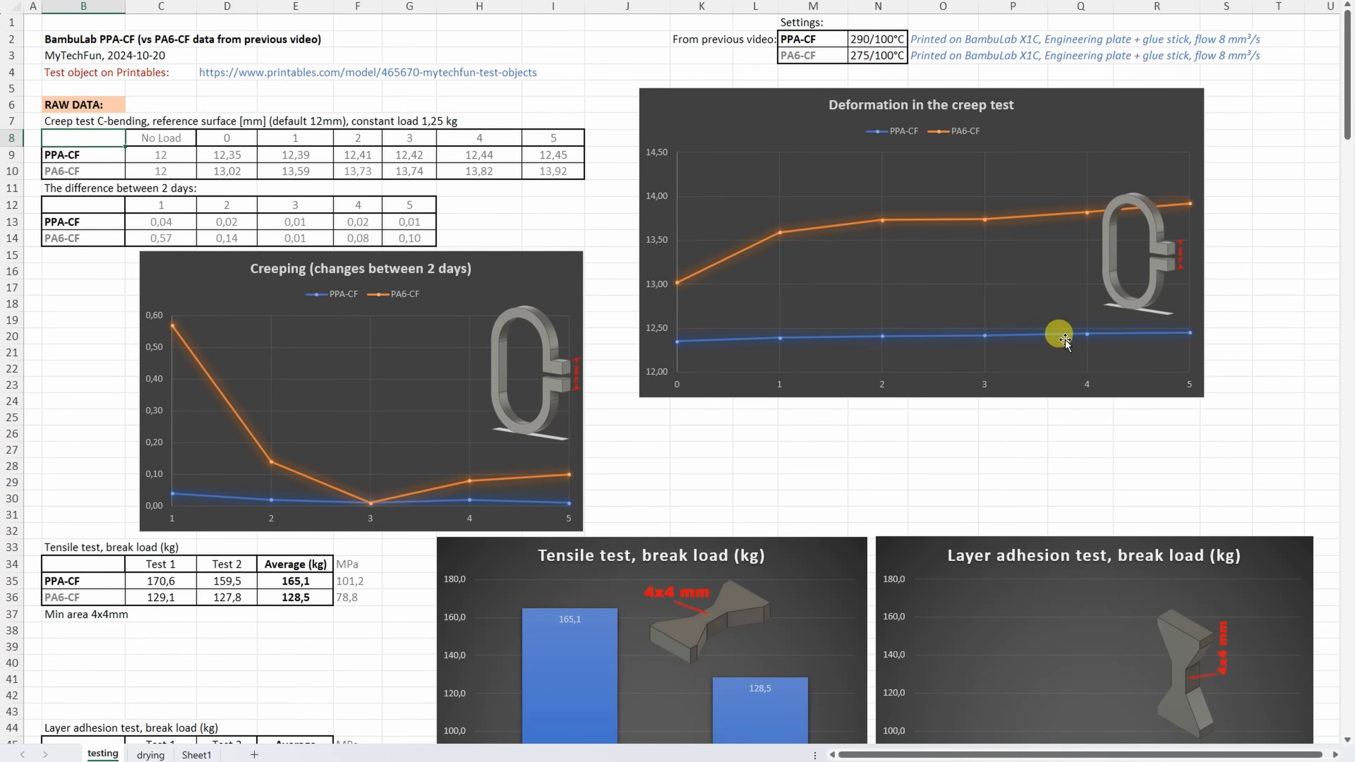
{"action": "mouse_move", "coordinate": [707, 340]}
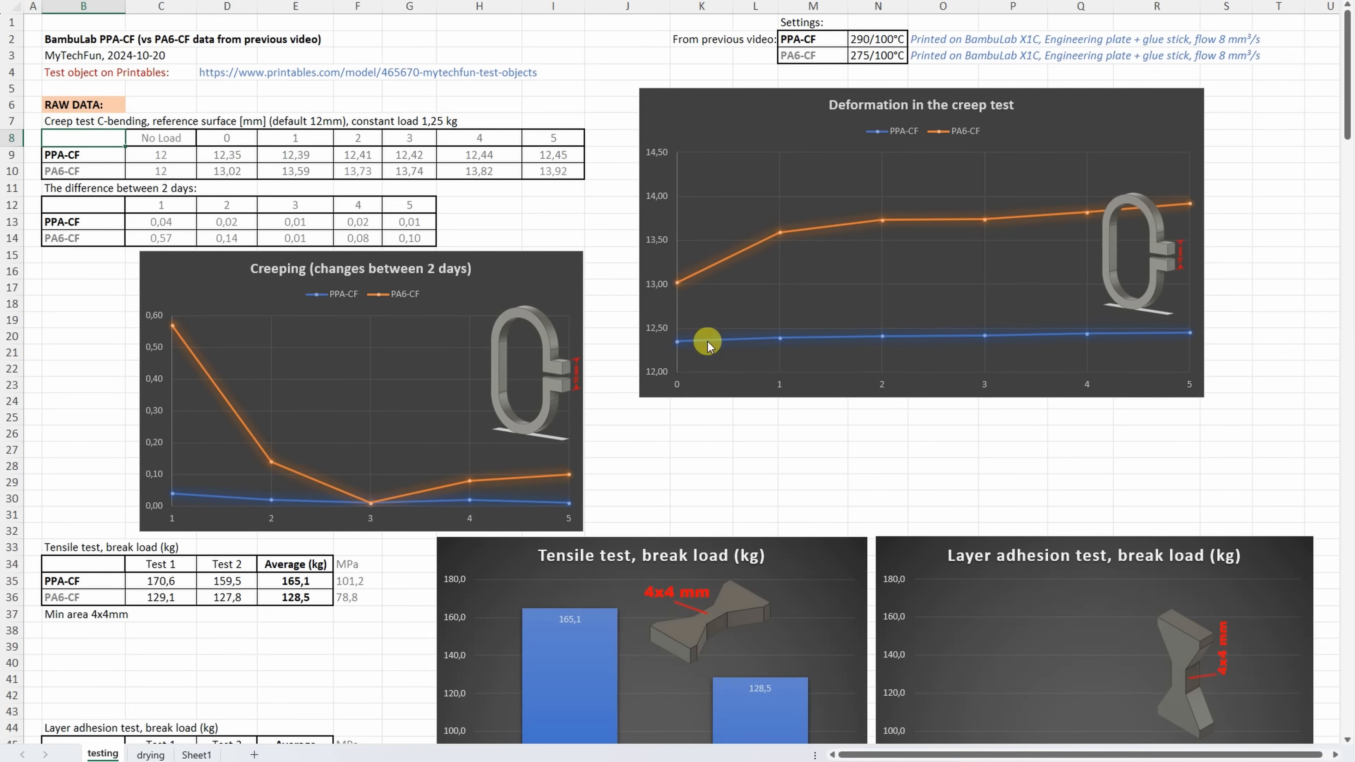
{"action": "mouse_move", "coordinate": [489, 484]}
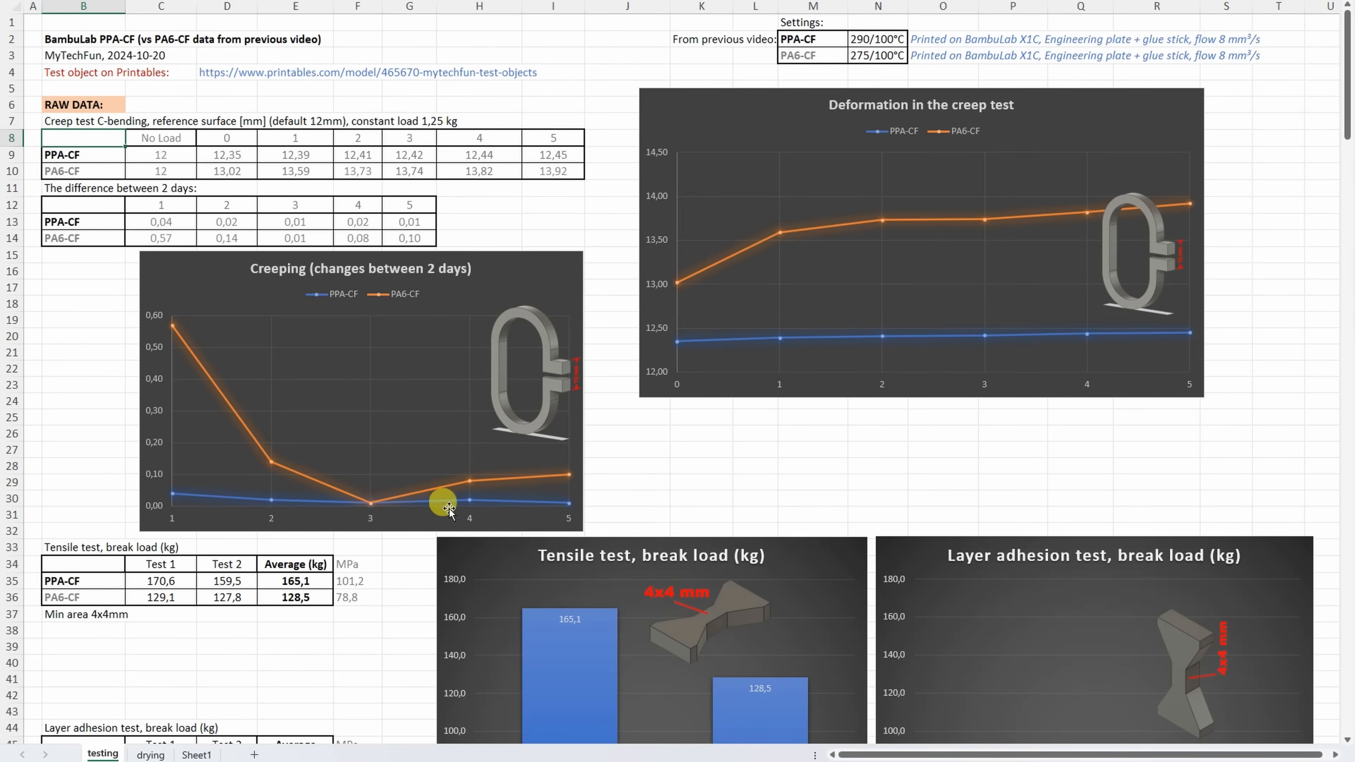
{"action": "scroll", "scroll_direction": "down", "scroll_amount": 3}
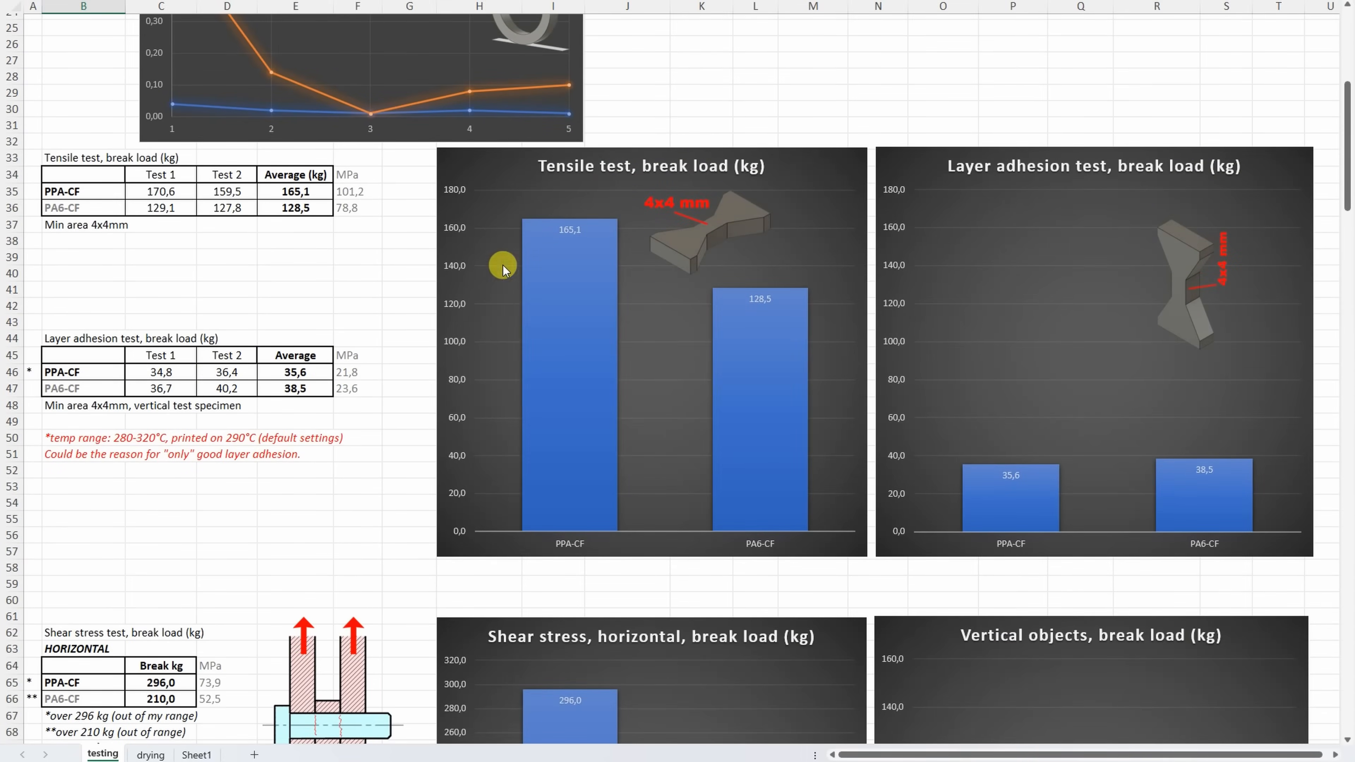
{"action": "mouse_move", "coordinate": [1034, 216]}
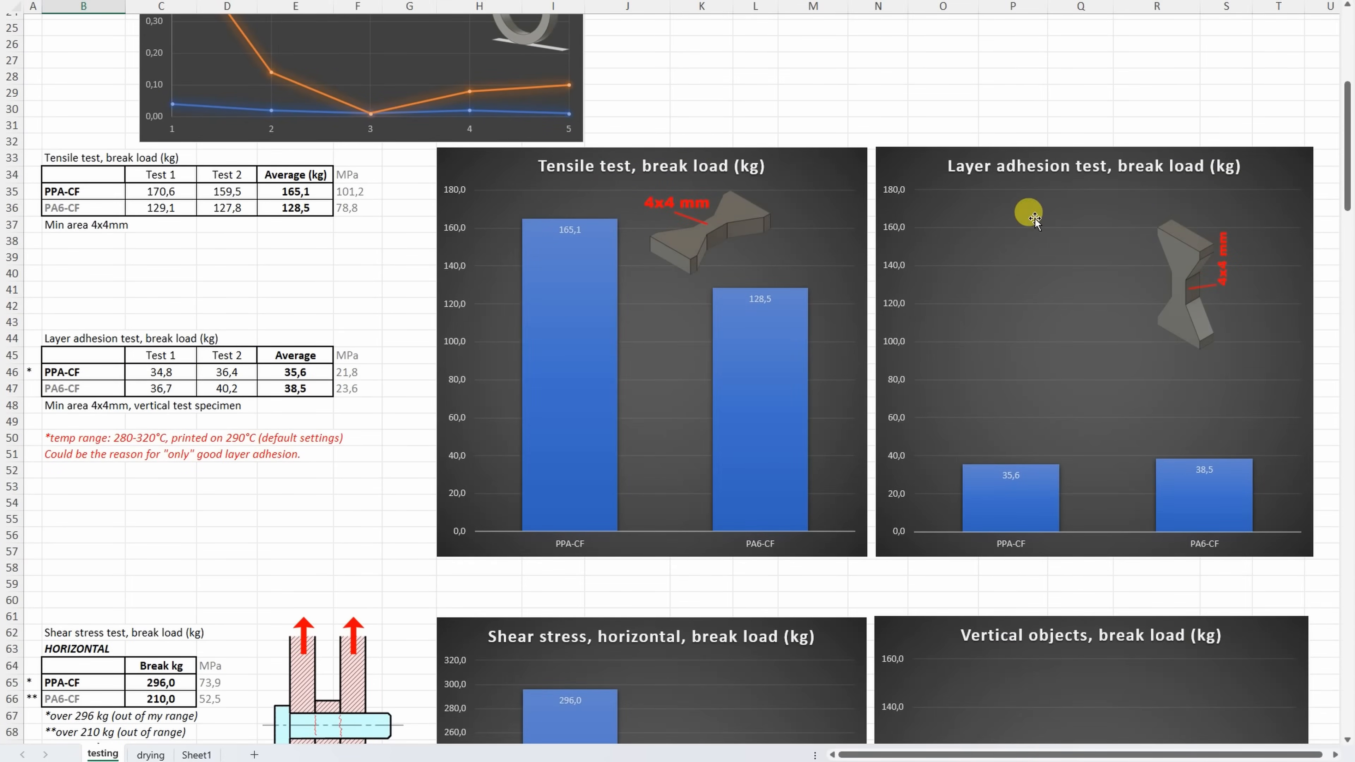
{"action": "mouse_move", "coordinate": [977, 481]}
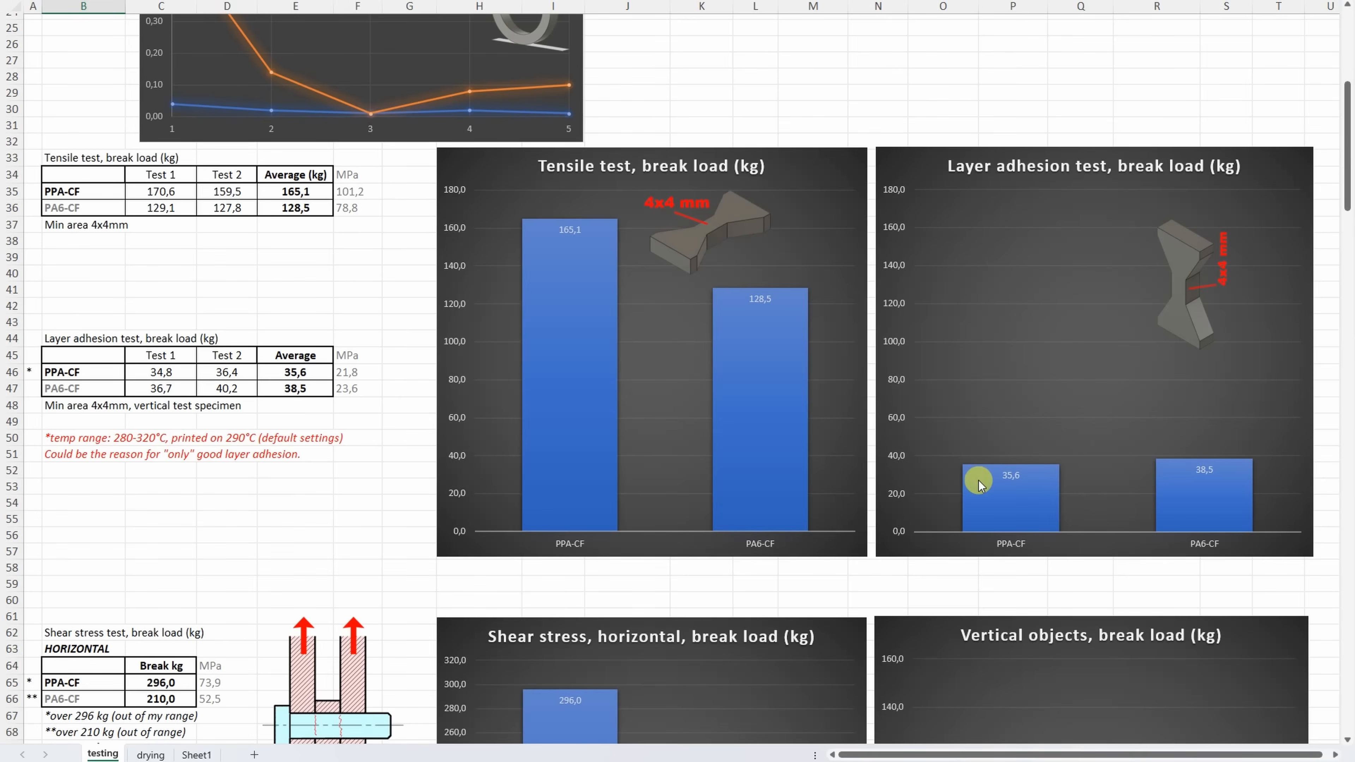
{"action": "mouse_move", "coordinate": [592, 263]}
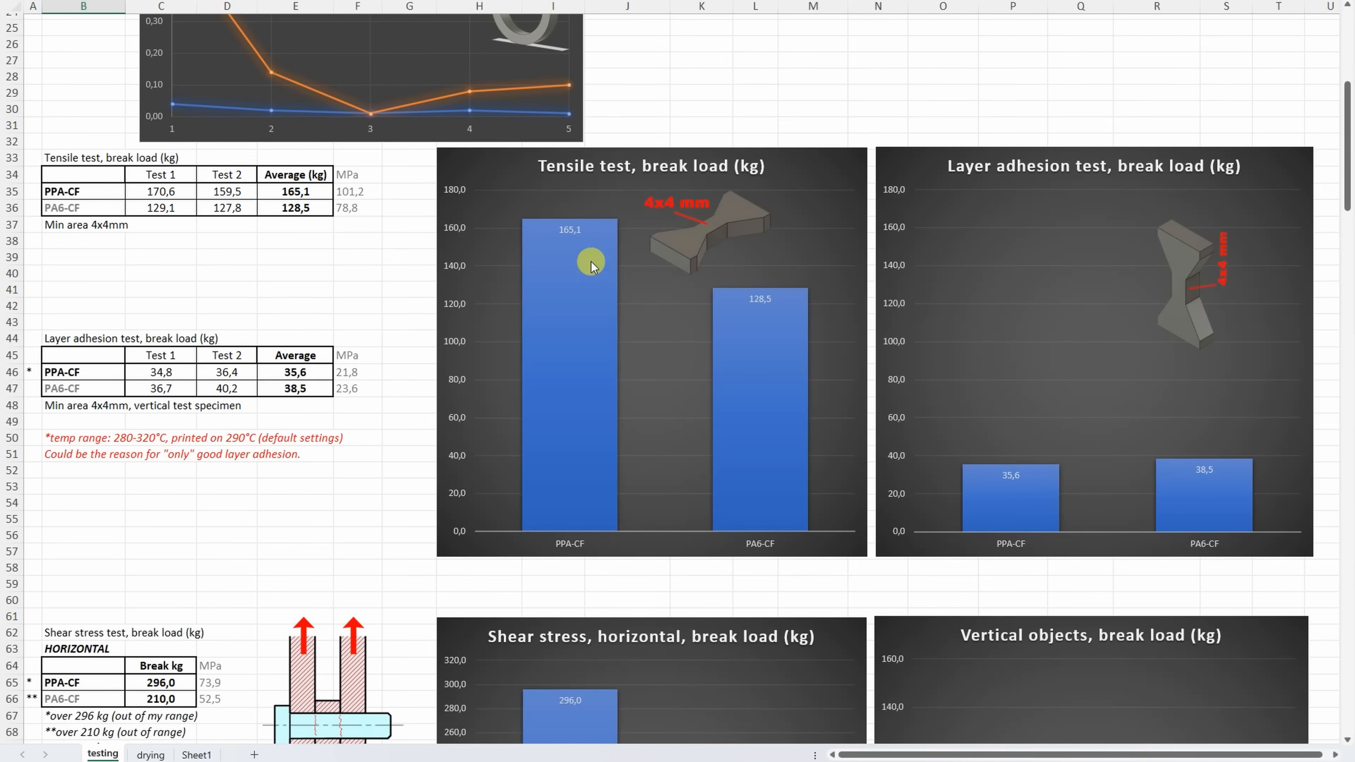
{"action": "mouse_move", "coordinate": [1012, 434]}
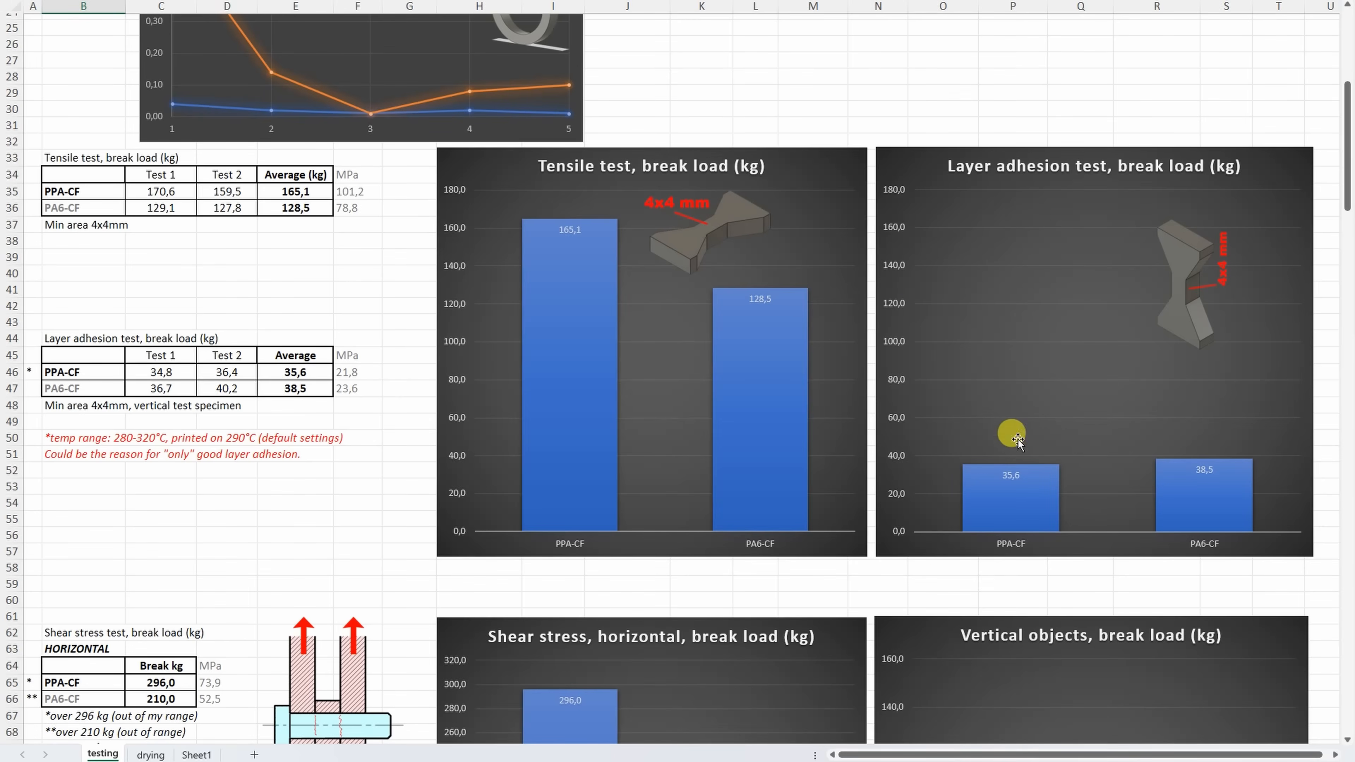
{"action": "scroll", "scroll_direction": "down", "scroll_amount": 3}
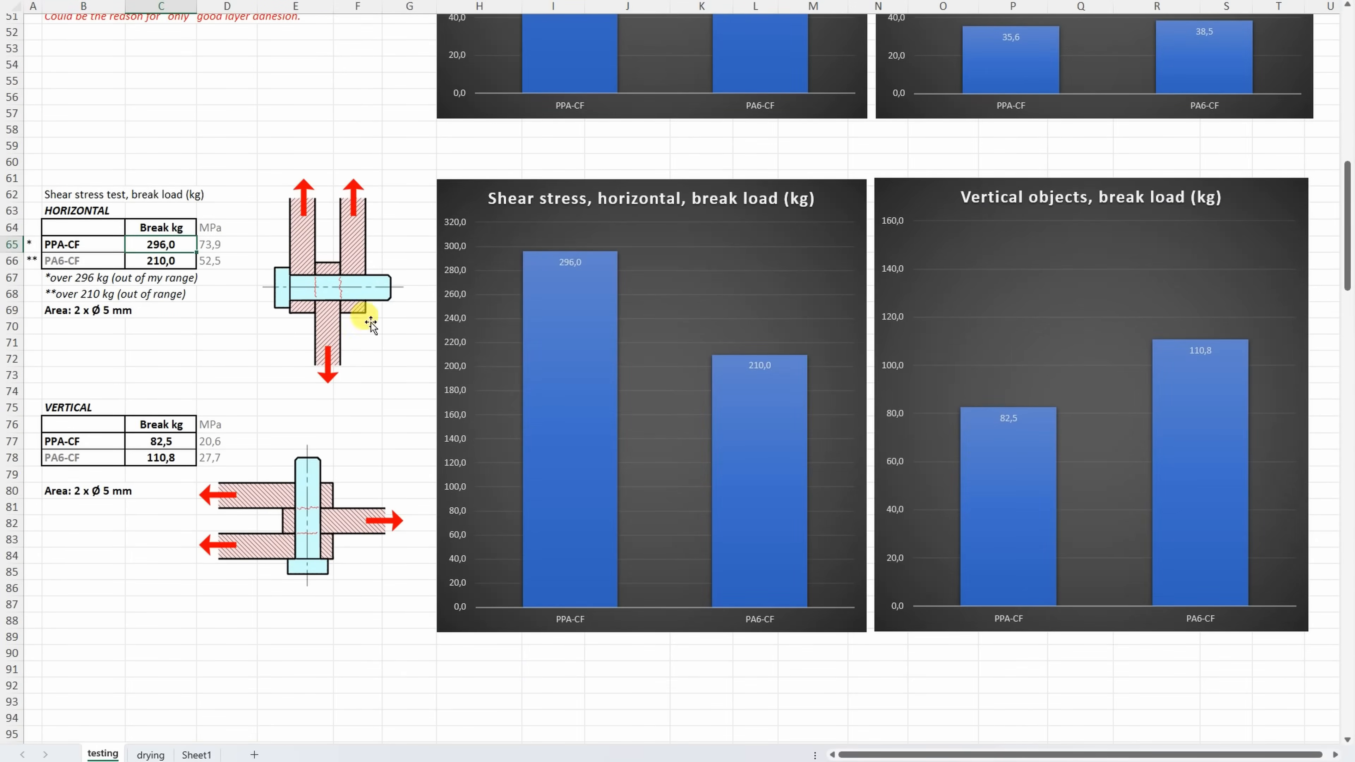
{"action": "mouse_move", "coordinate": [564, 303]}
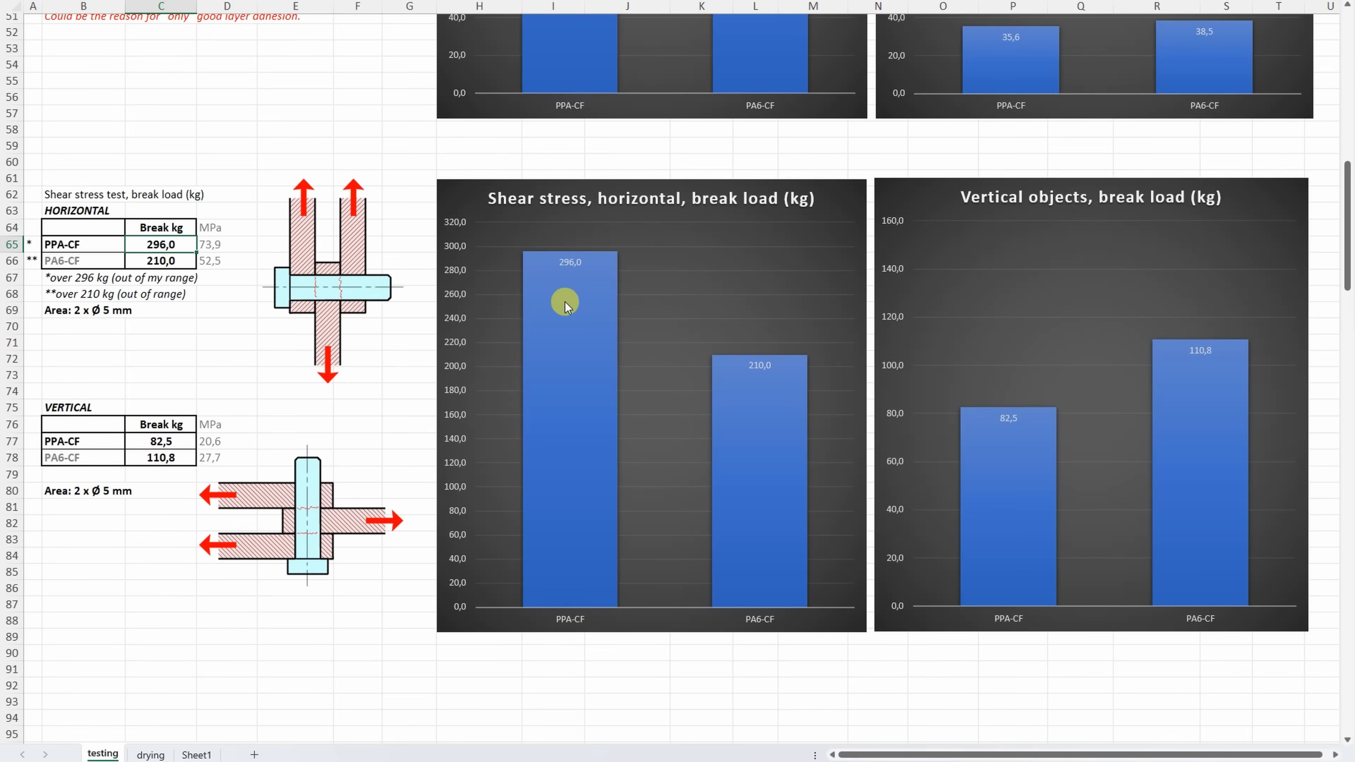
{"action": "mouse_move", "coordinate": [1007, 432]}
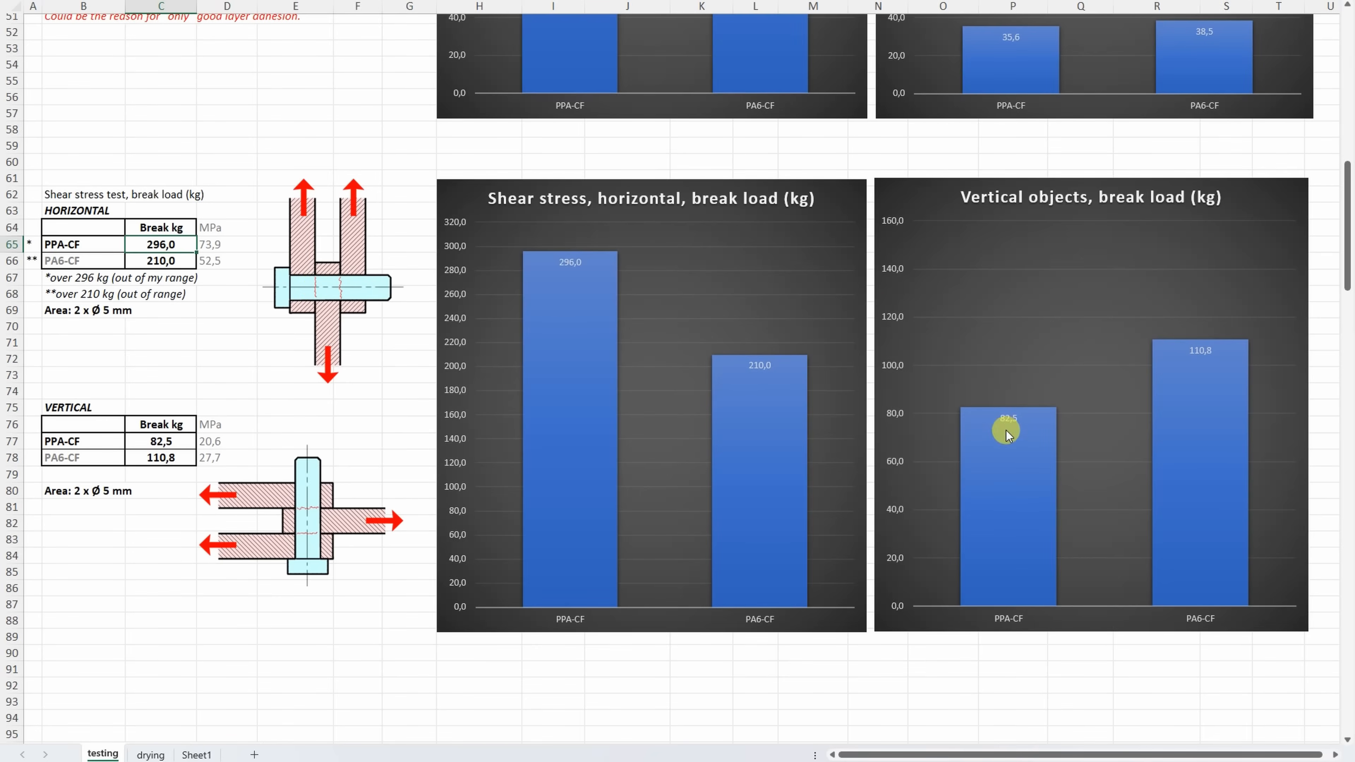
{"action": "mouse_move", "coordinate": [1204, 551]}
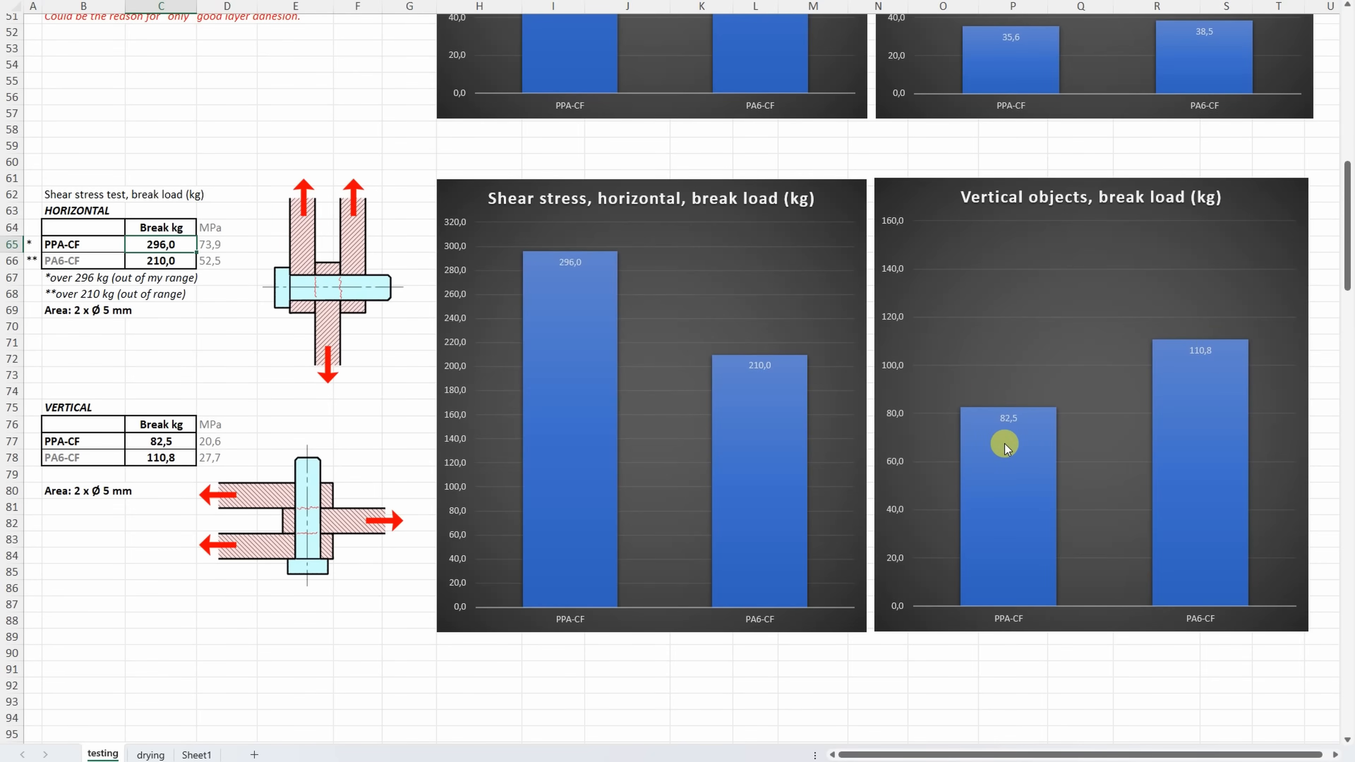
Scroll to rows 125–160 showing bending deformation after 1", 30" and 60" with its line chart.
{"action": "scroll", "scroll_direction": "down", "scroll_amount": 3}
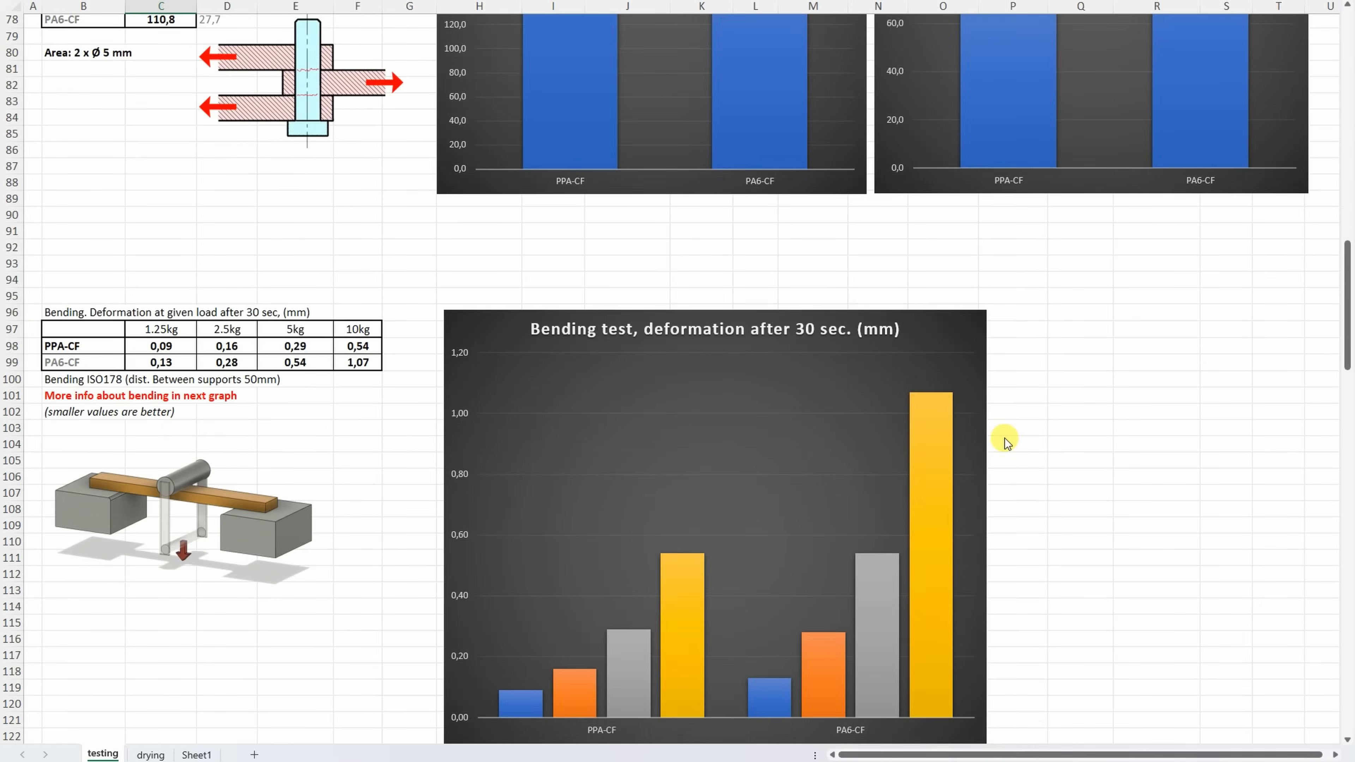
{"action": "scroll", "scroll_direction": "down", "scroll_amount": 3}
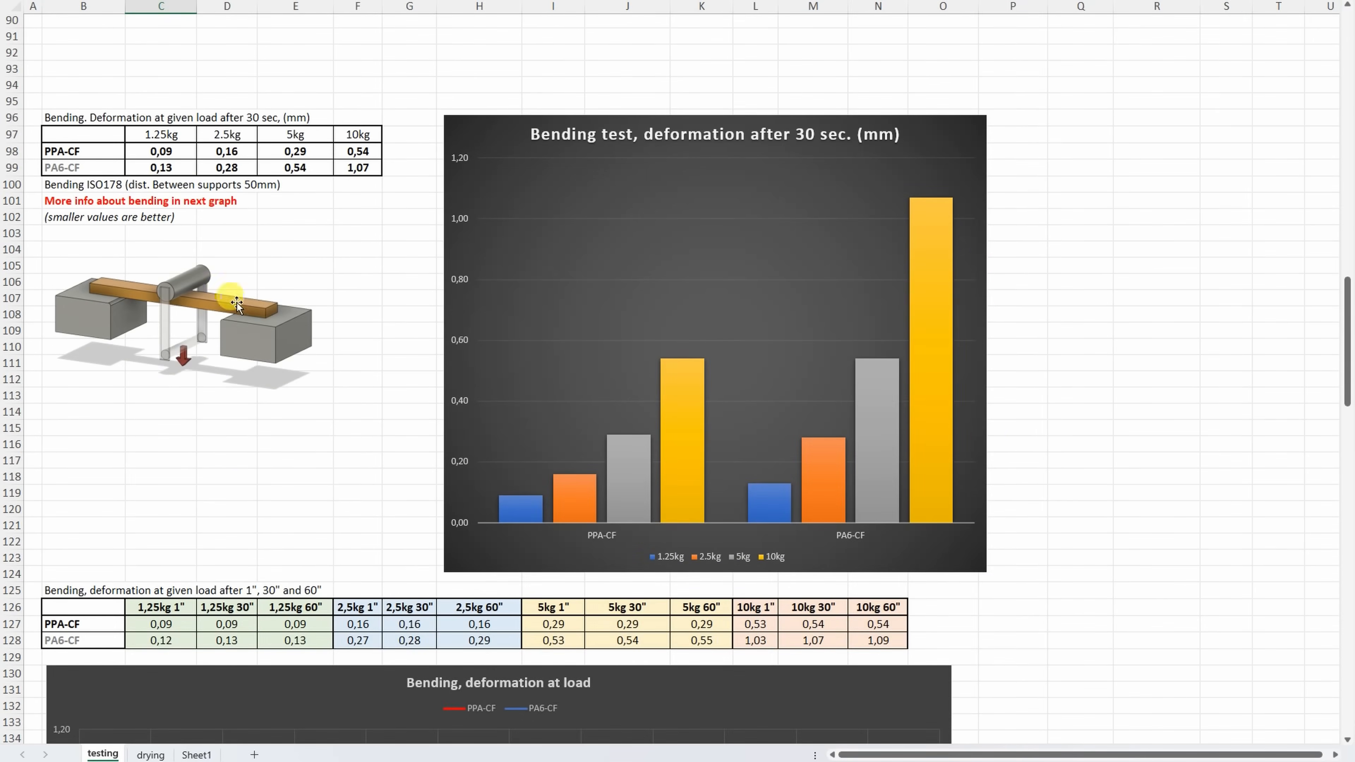
{"action": "mouse_move", "coordinate": [643, 342]}
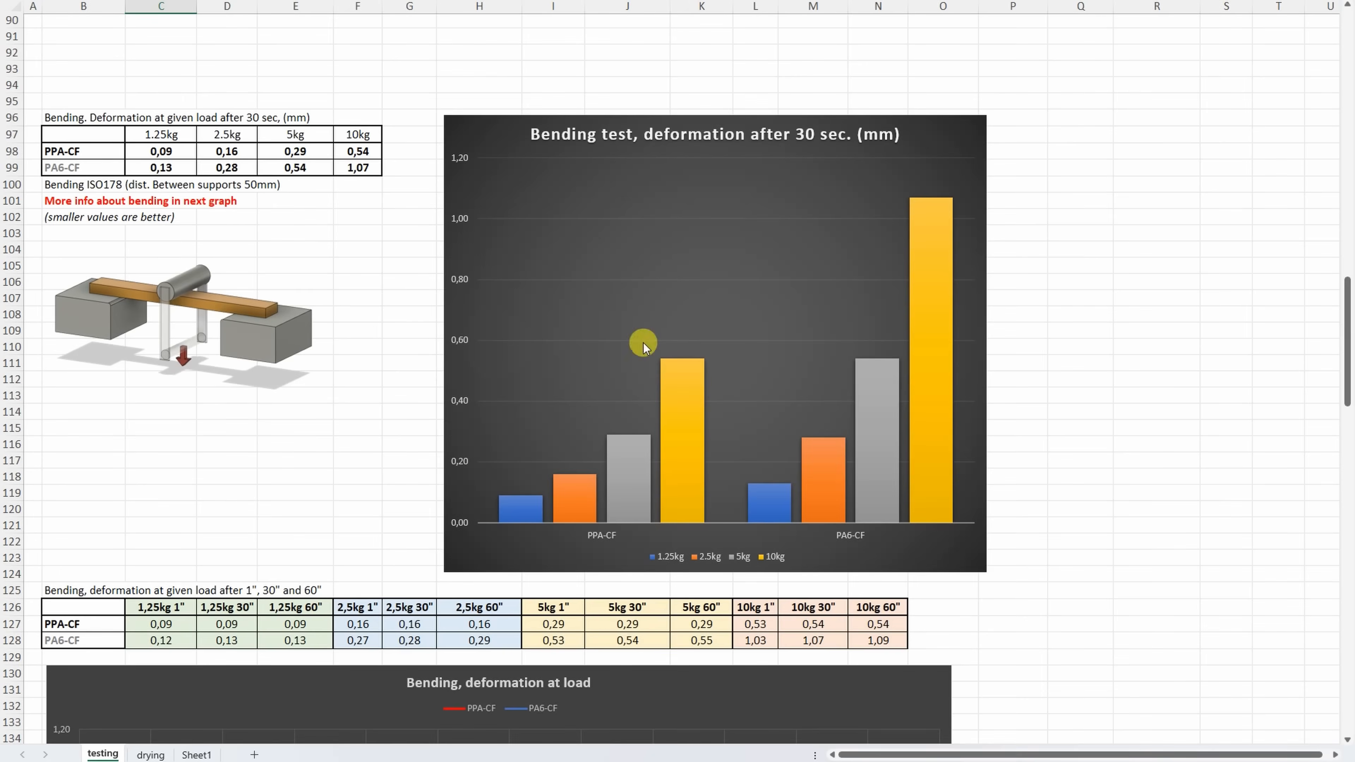
{"action": "left_click", "coordinate": [161, 134]}
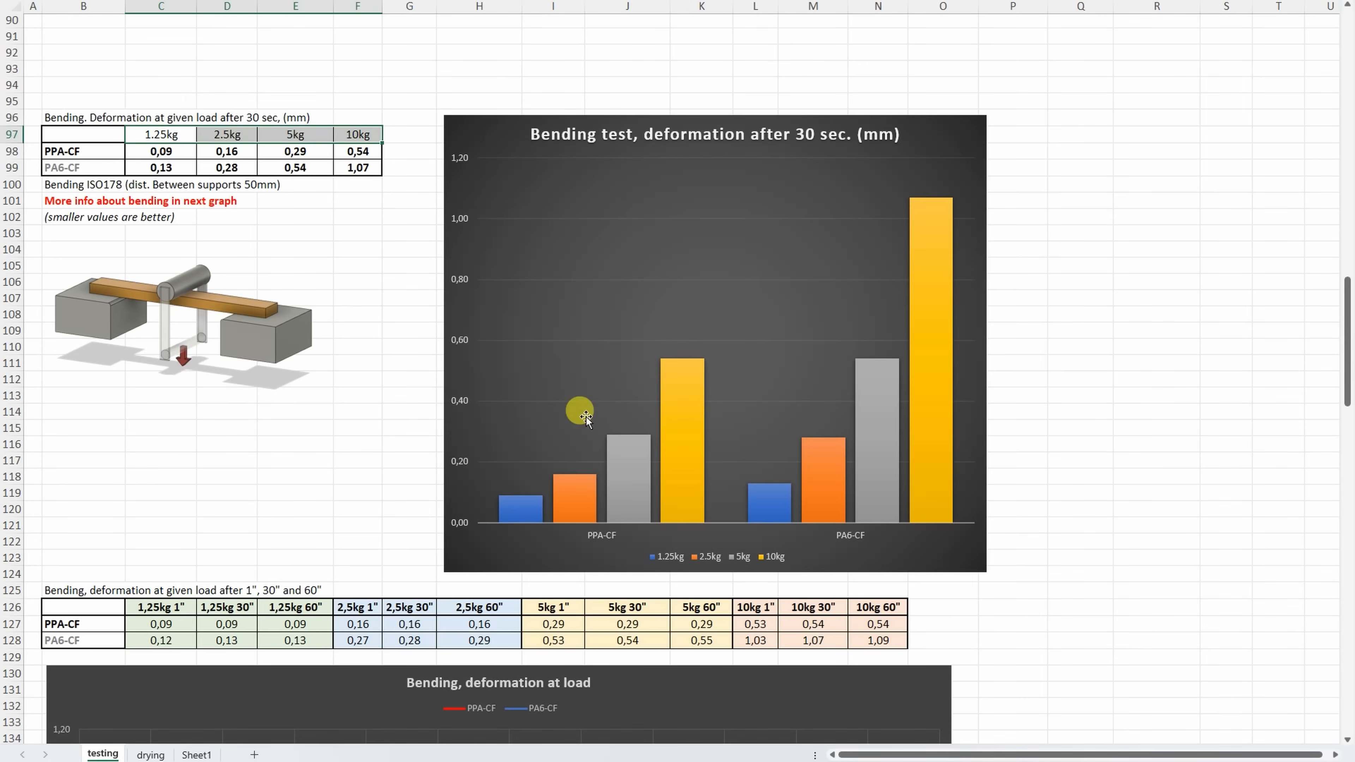
{"action": "scroll", "scroll_direction": "down", "scroll_amount": 3}
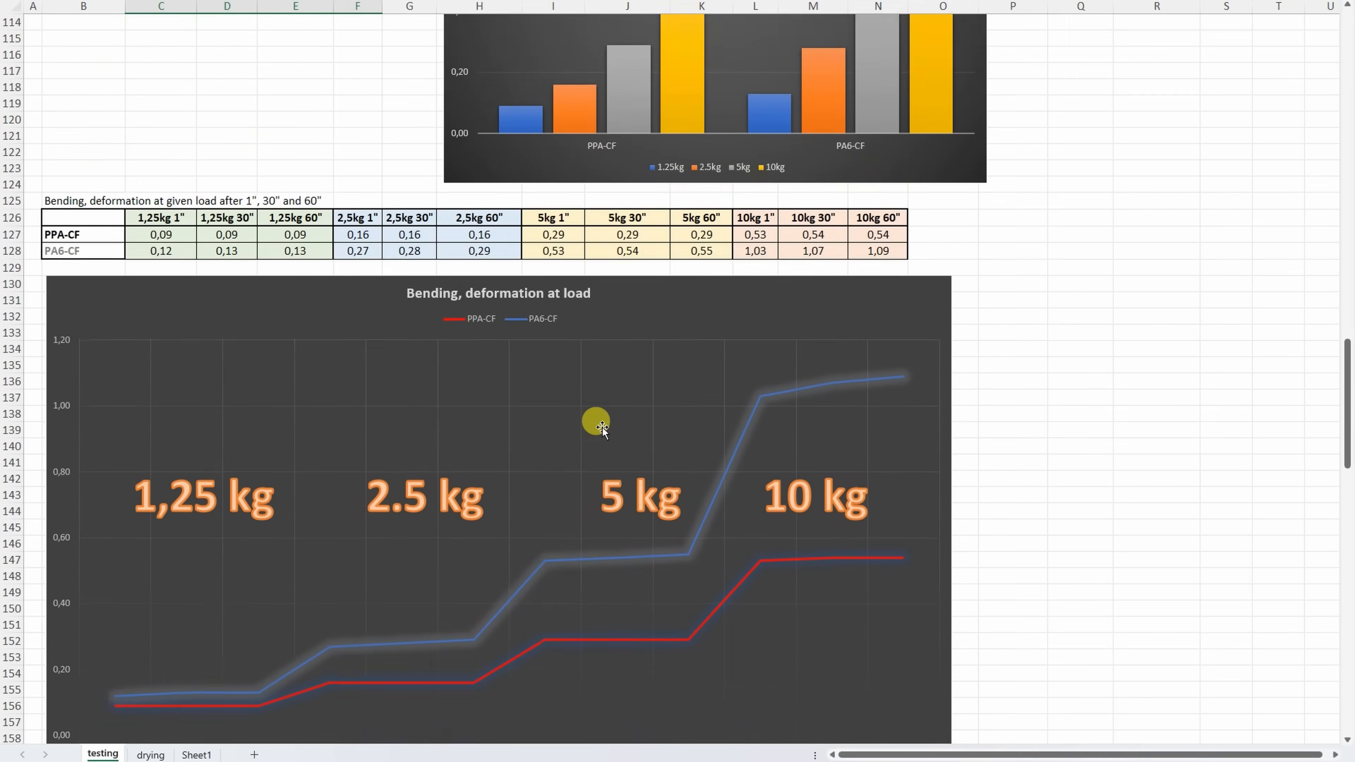
{"action": "scroll", "scroll_direction": "down", "scroll_amount": 3}
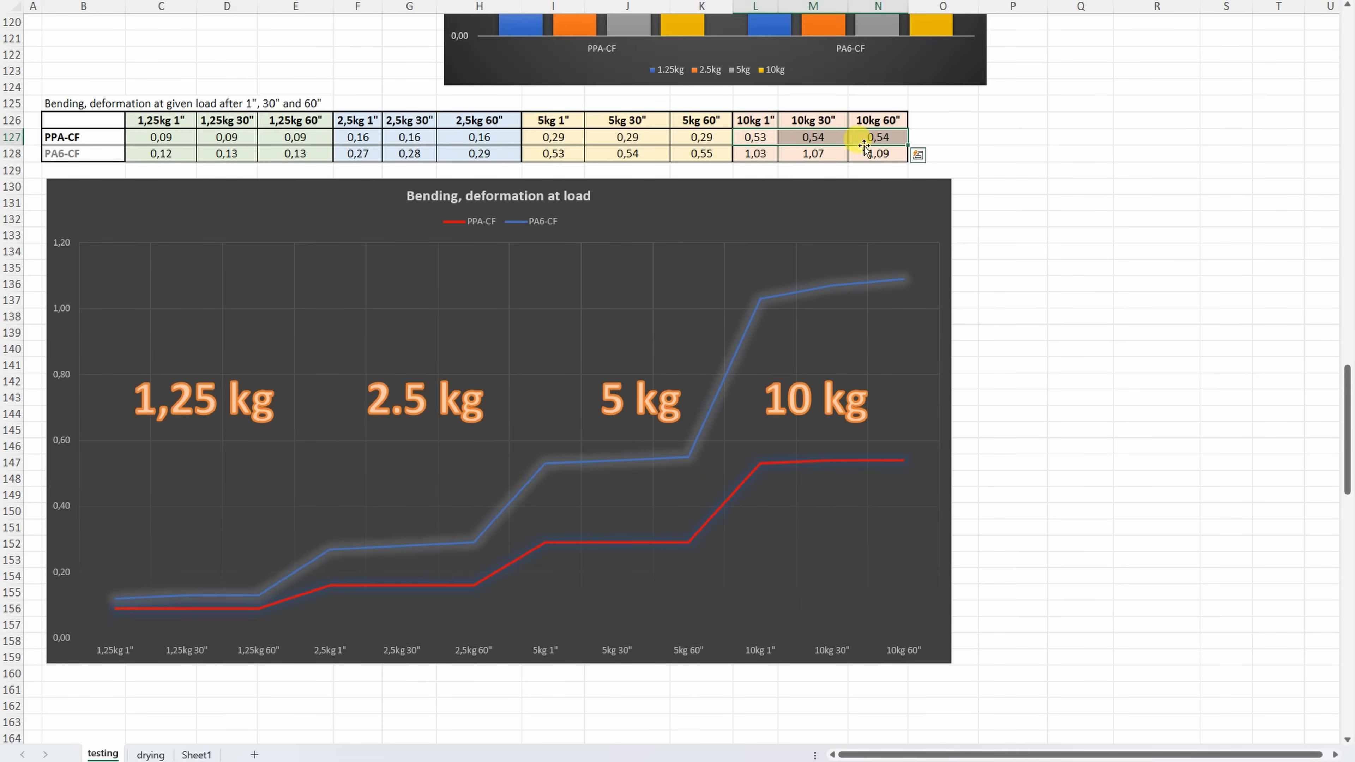
Reach the torque test, enter 0,8 as PA6-CF horizontal approx turns and check the 90° load values.
{"action": "scroll", "scroll_direction": "down", "scroll_amount": 3}
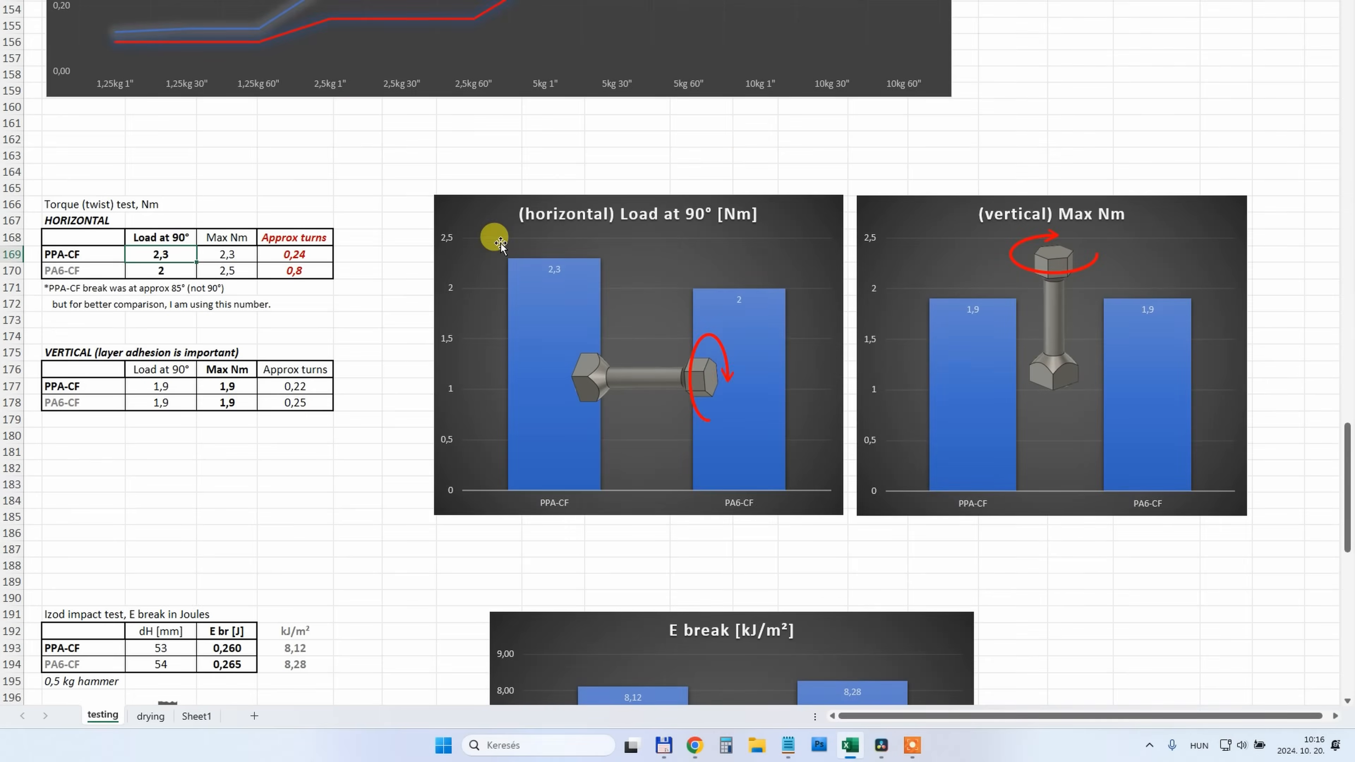
{"action": "mouse_move", "coordinate": [375, 308]}
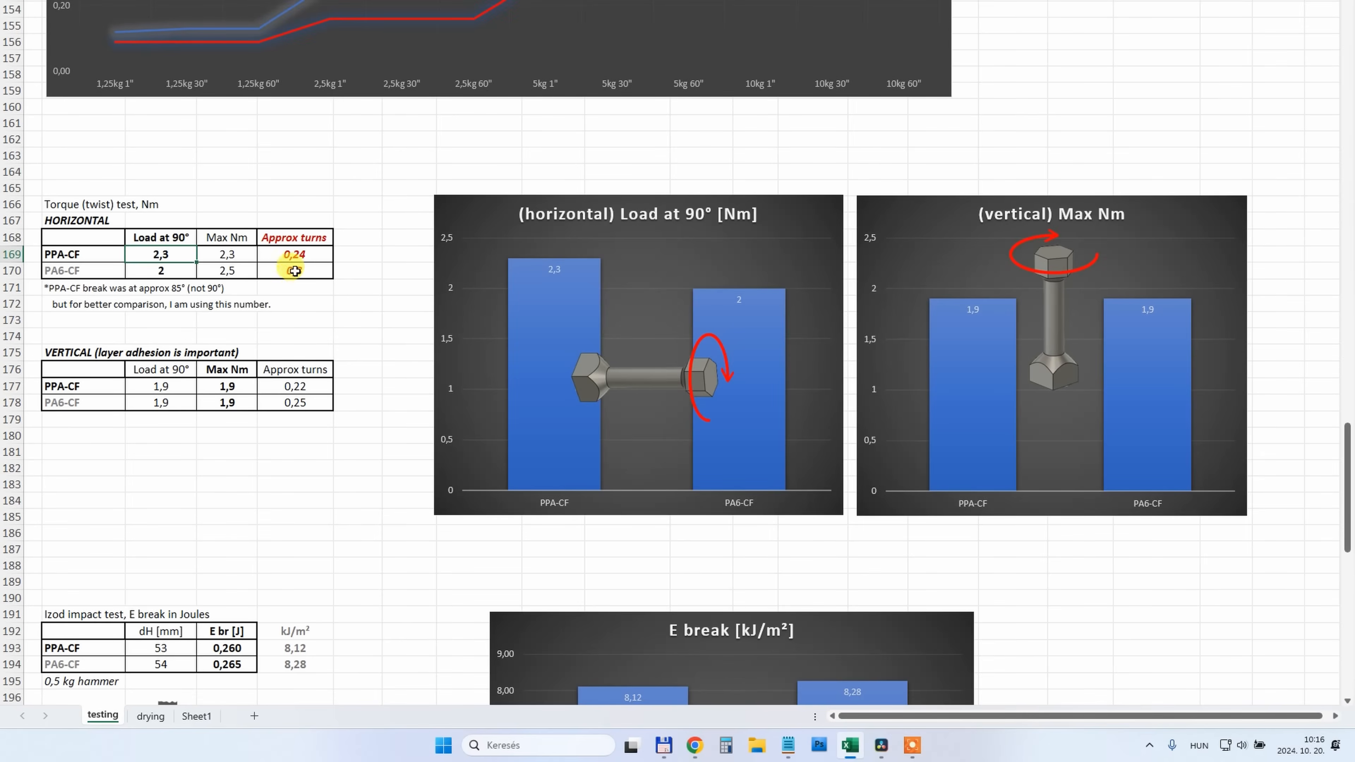
{"action": "type", "text": "0,8"}
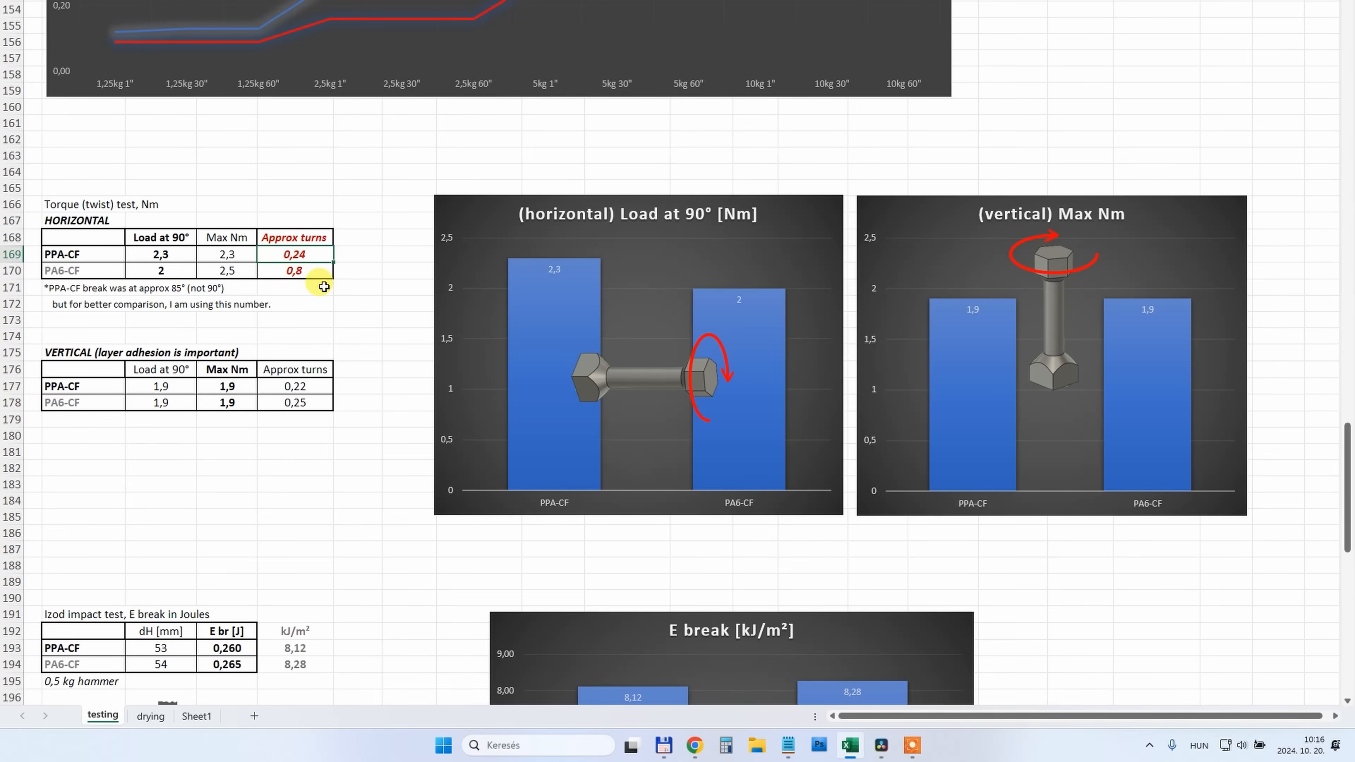
{"action": "left_click", "coordinate": [160, 254]}
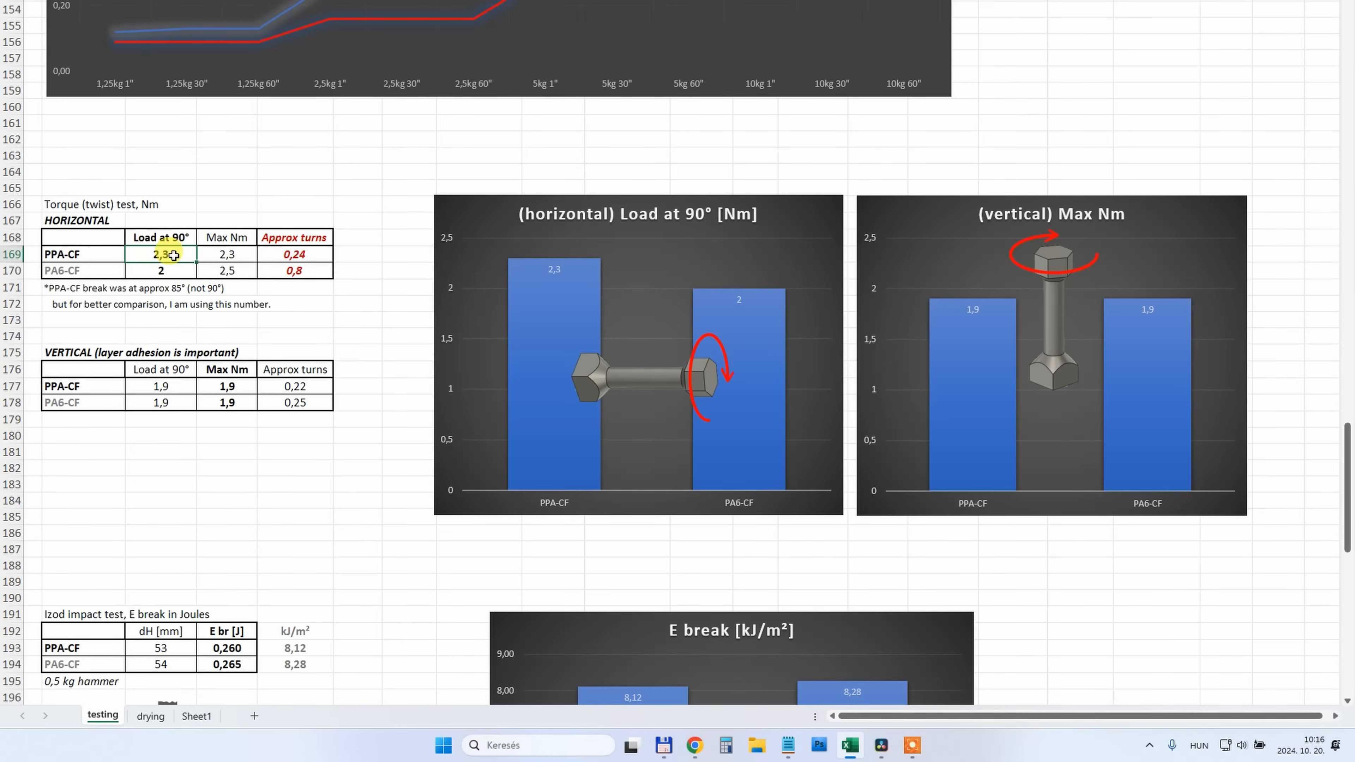
{"action": "left_click", "coordinate": [161, 271]}
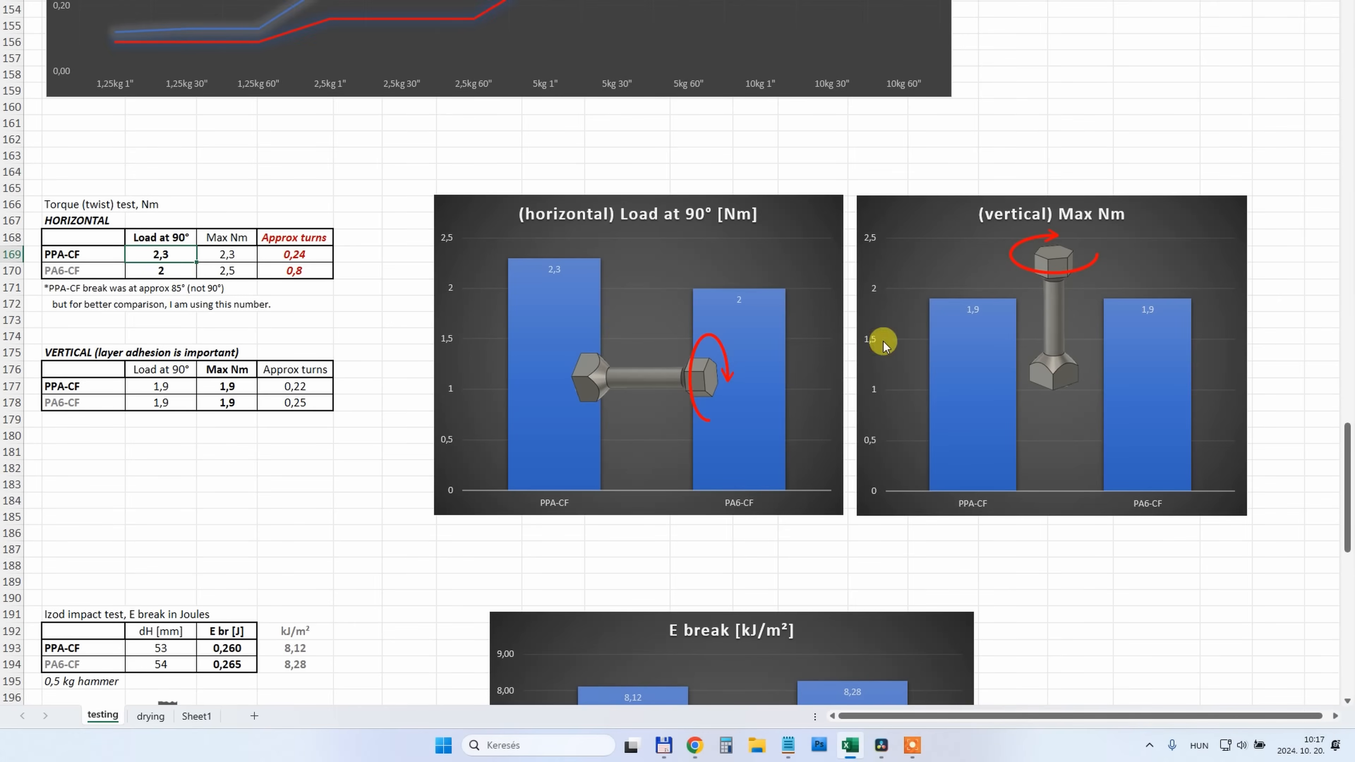
{"action": "mouse_move", "coordinate": [1047, 266]}
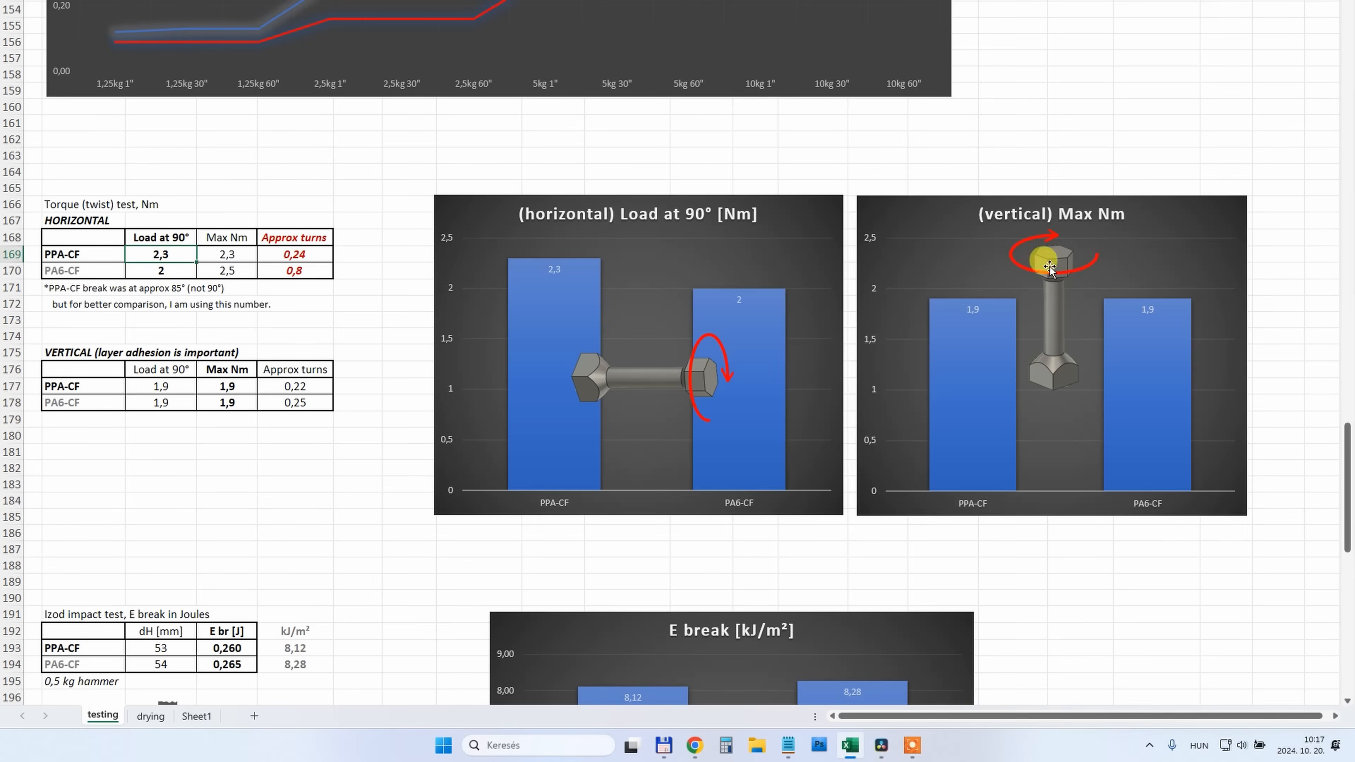
{"action": "mouse_move", "coordinate": [979, 327]}
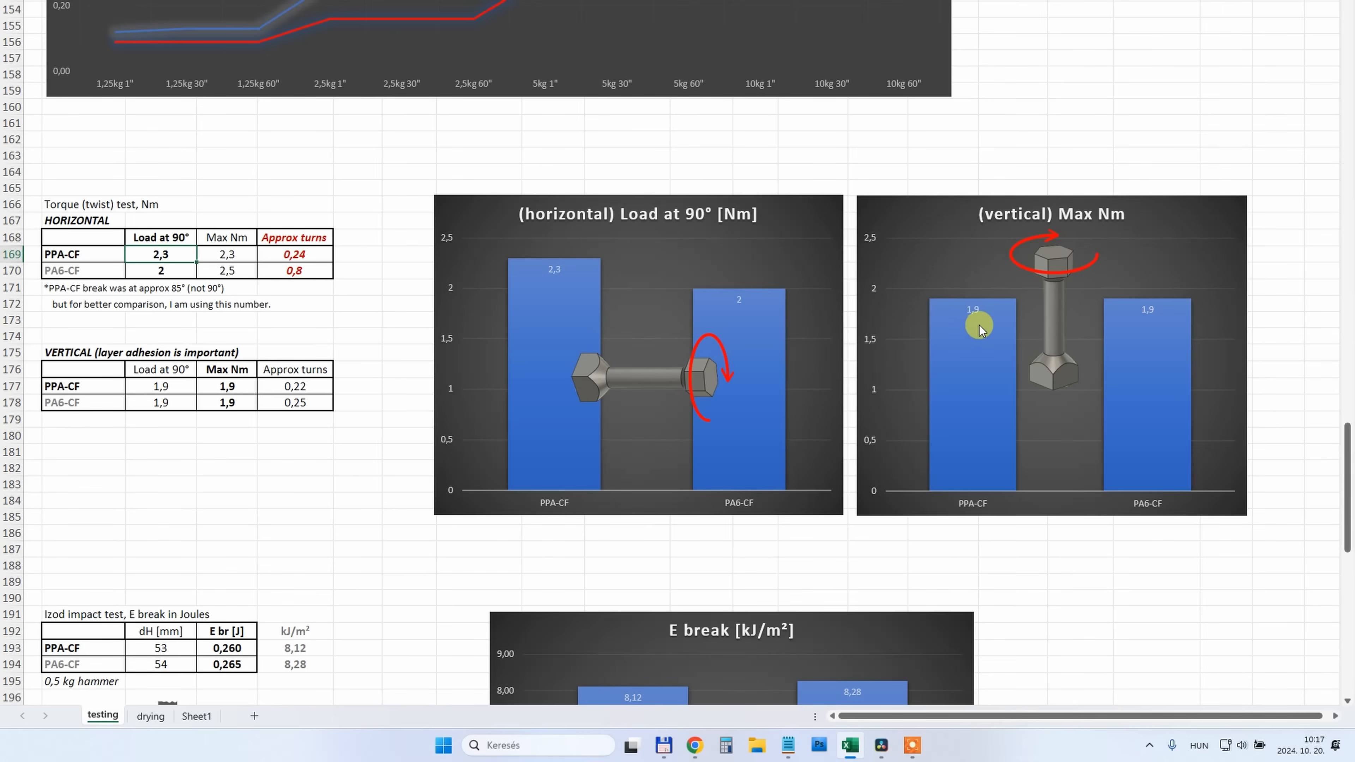
{"action": "mouse_move", "coordinate": [1046, 331]}
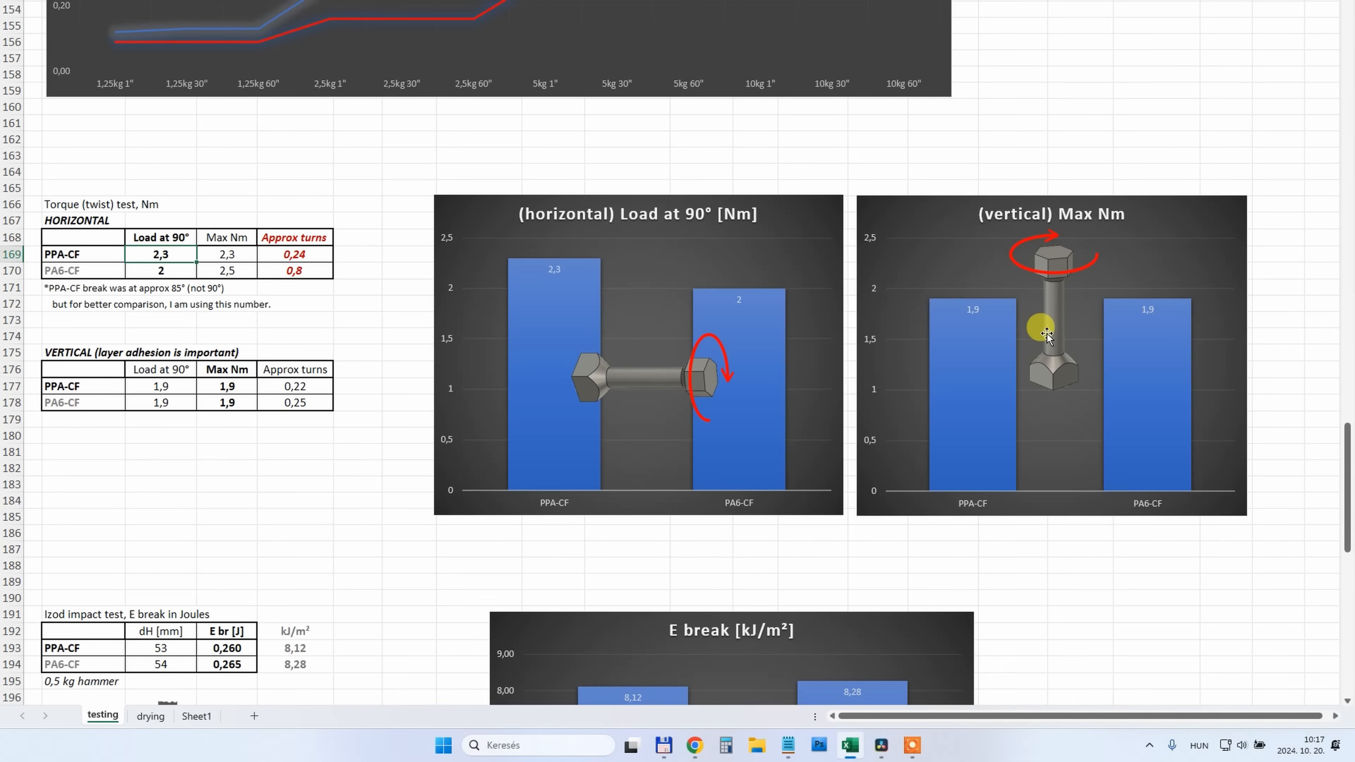
{"action": "scroll", "scroll_direction": "down", "scroll_amount": 3}
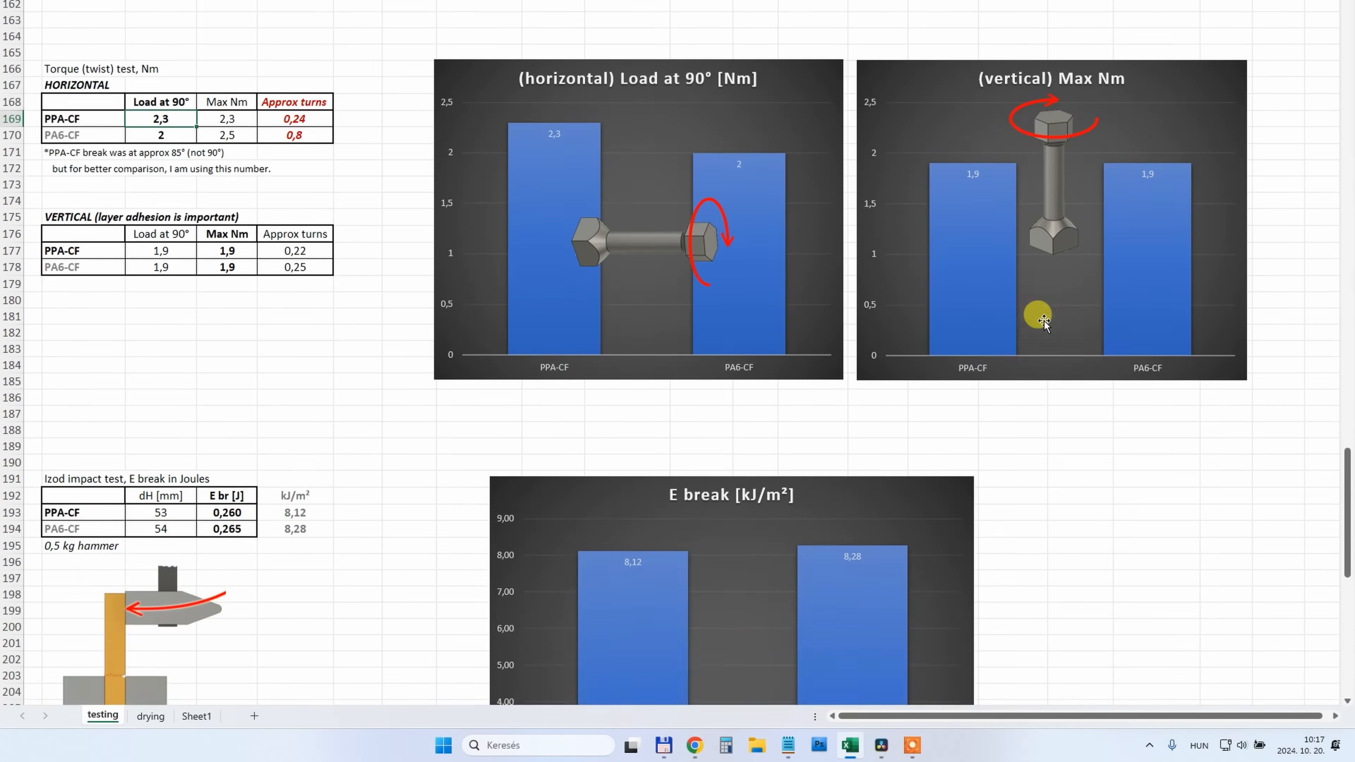
Reach the Izod impact test and re-enter 54 as the PA6-CF drop height.
{"action": "scroll", "scroll_direction": "down", "scroll_amount": 3}
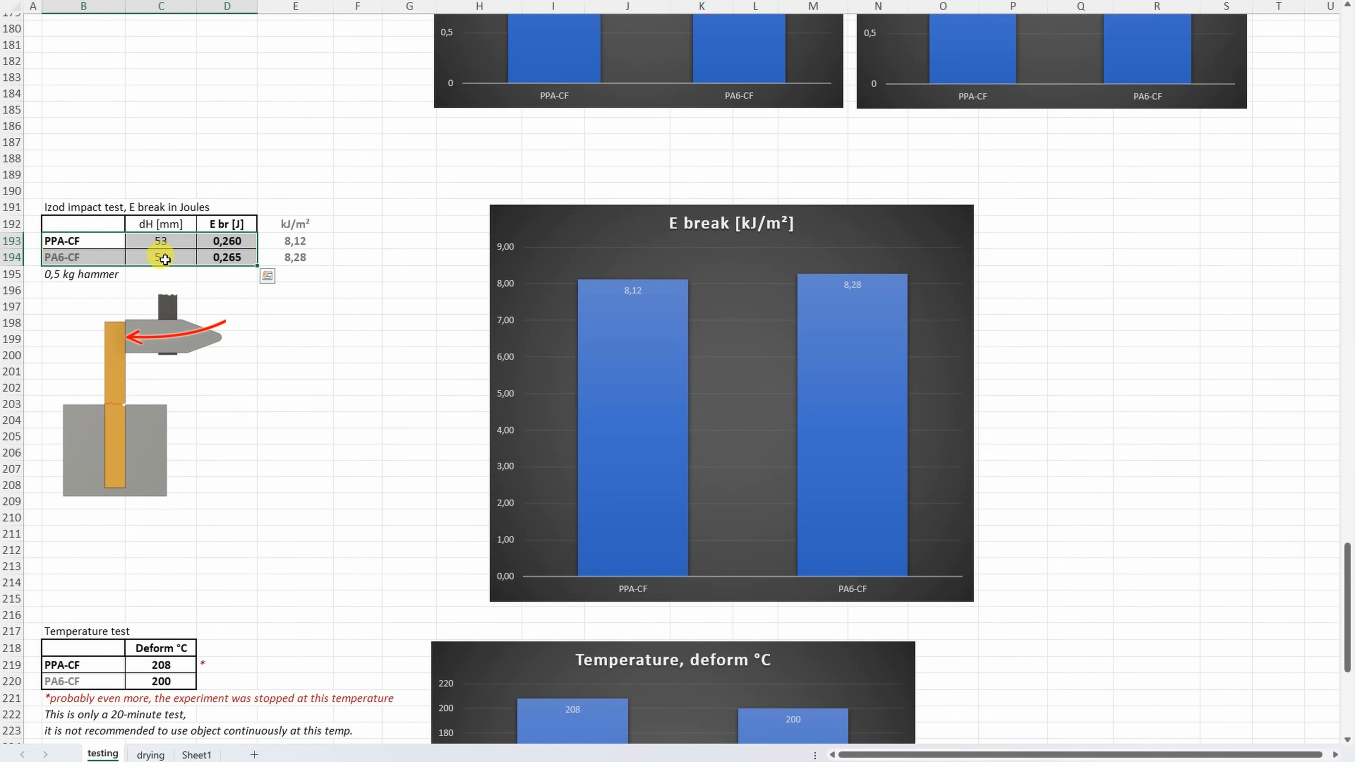
{"action": "left_click", "coordinate": [160, 240]}
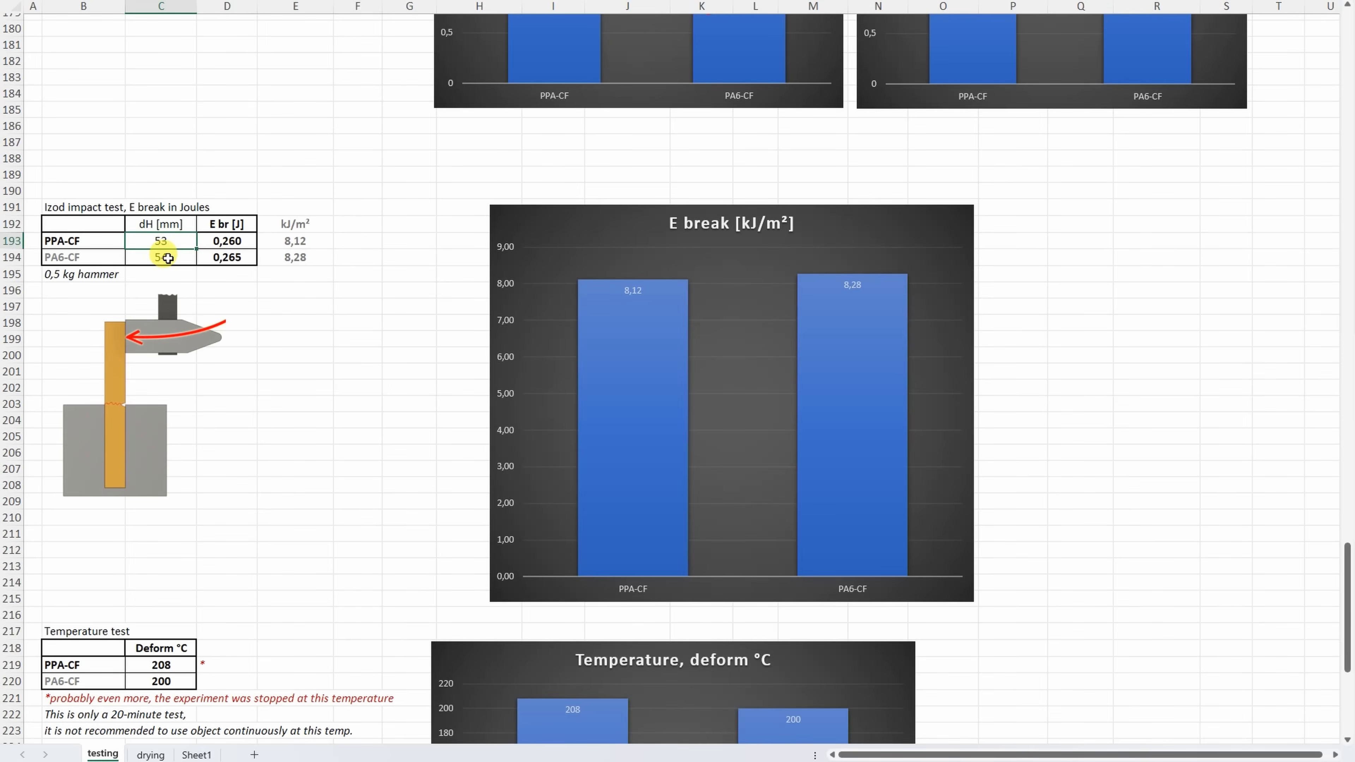
{"action": "type", "text": "54"}
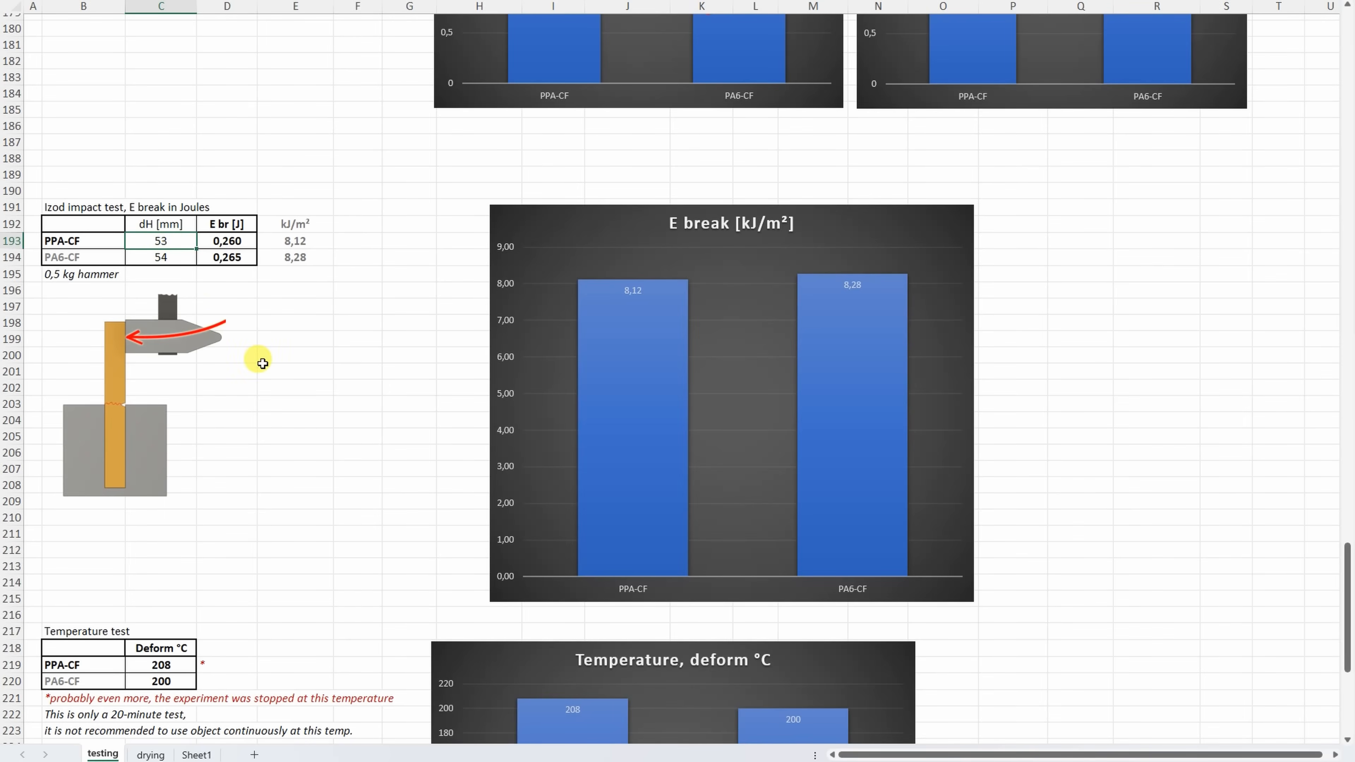
Scroll to the temperature test and select the PPA-CF deformation temperature 208.
{"action": "scroll", "scroll_direction": "down", "scroll_amount": 3}
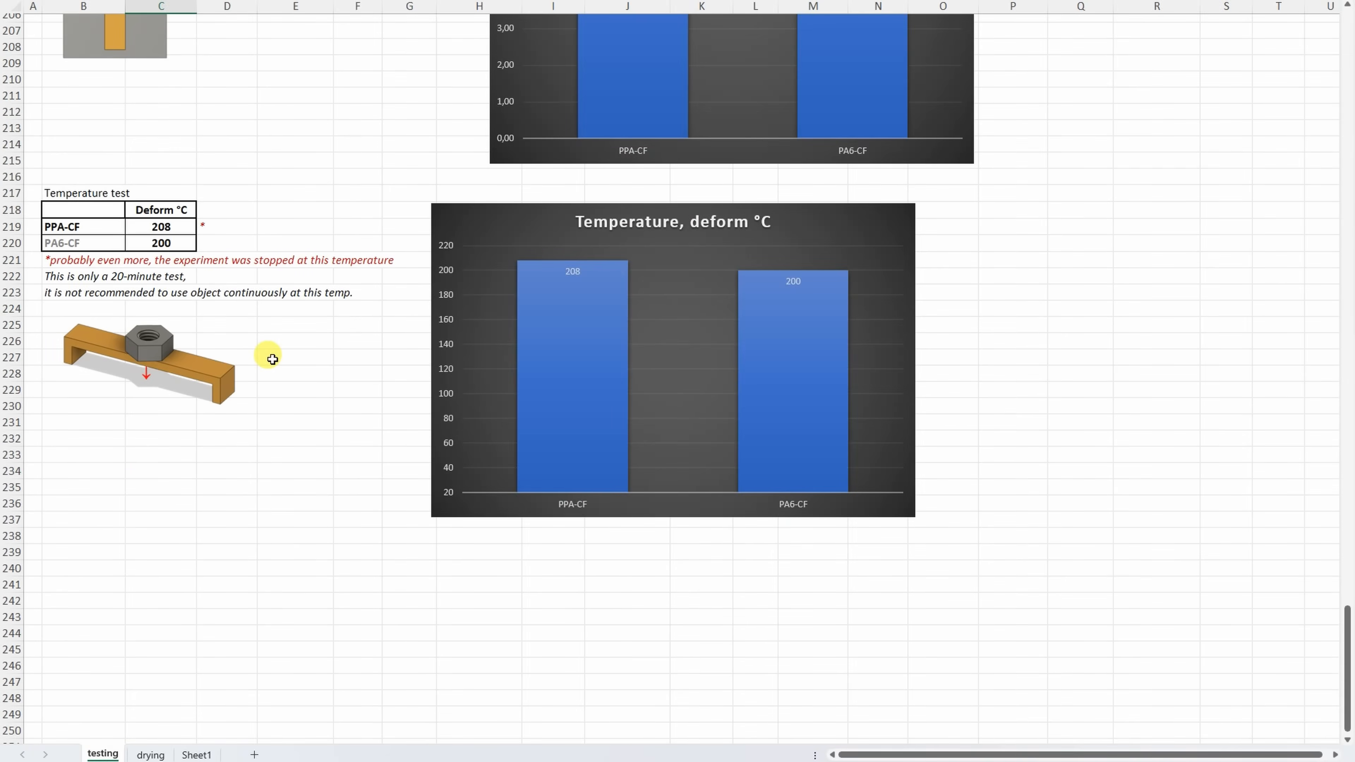
{"action": "mouse_move", "coordinate": [102, 227]}
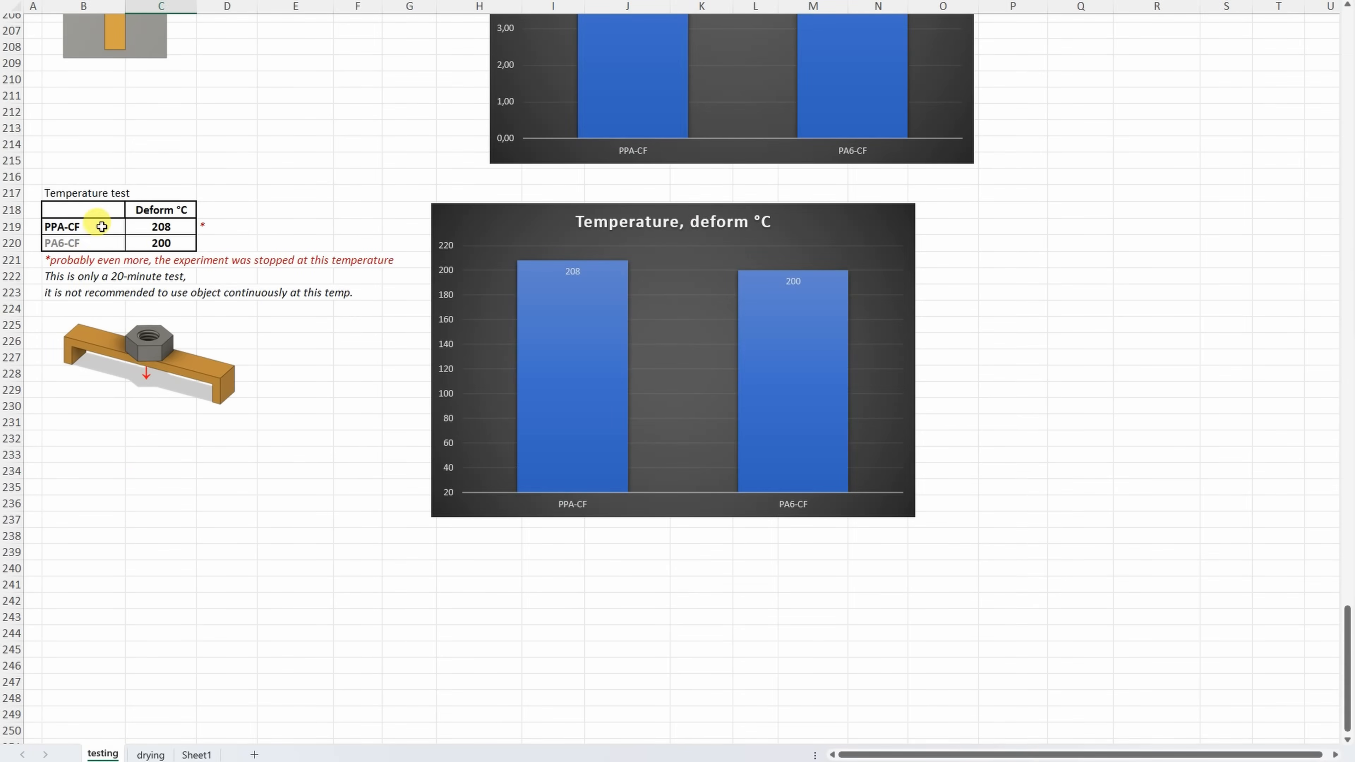
{"action": "left_click", "coordinate": [161, 226]}
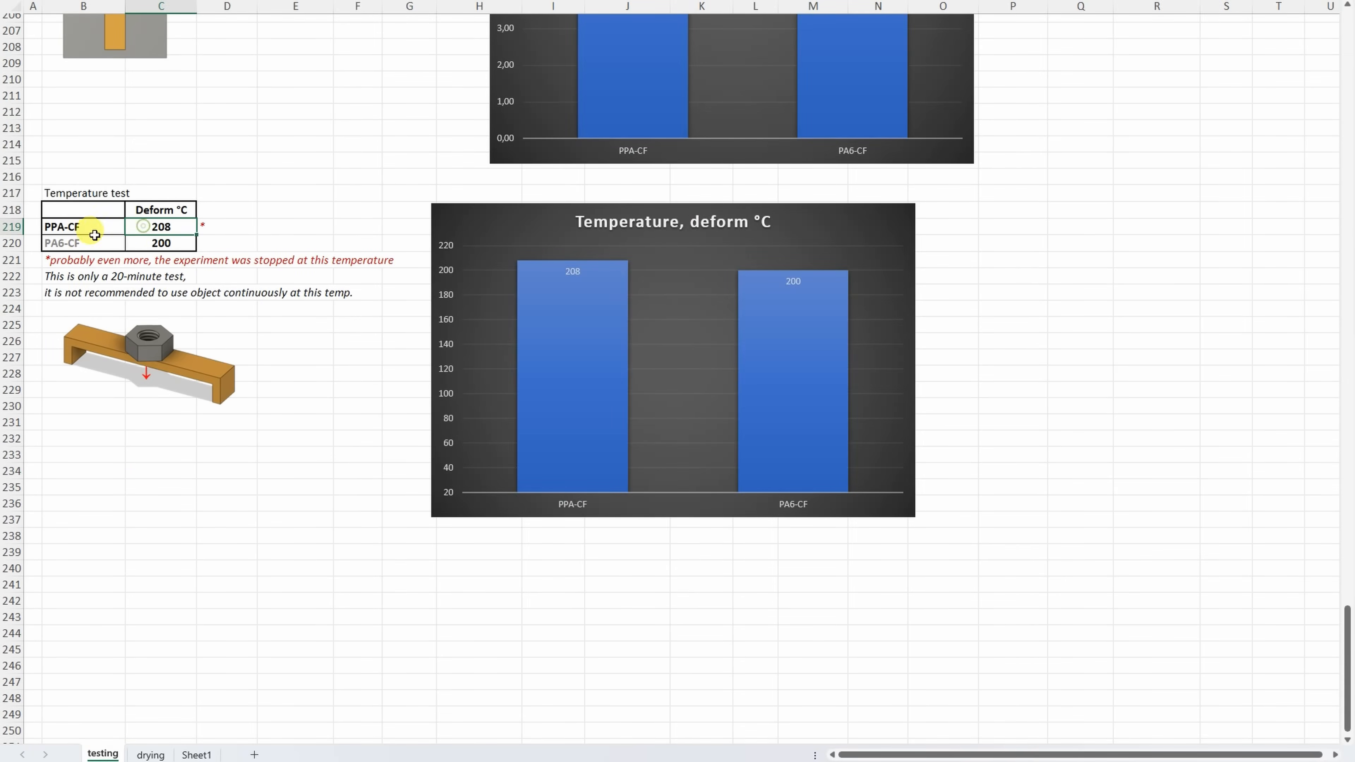
{"action": "left_click", "coordinate": [161, 226]}
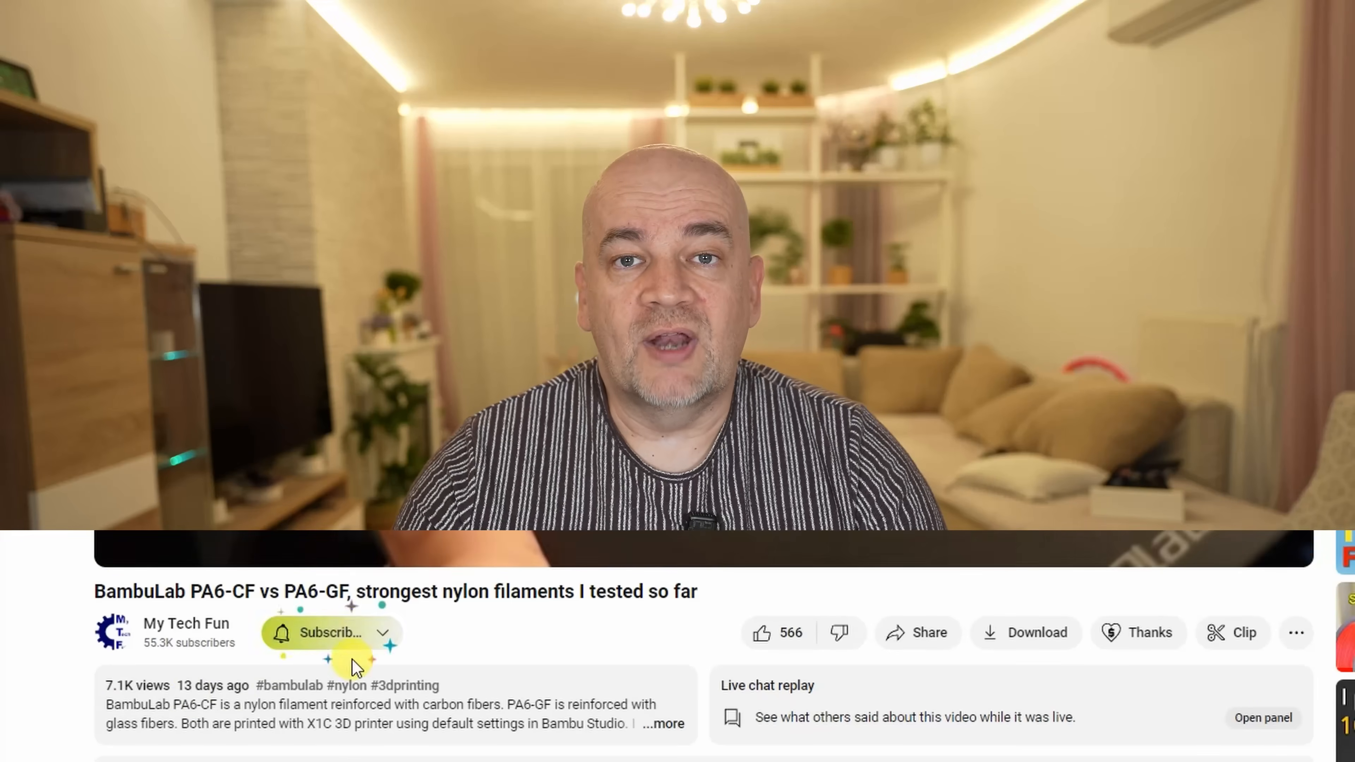
Subscribe to the channel and like the PA6-CF vs PA6-GF video.
{"action": "left_click", "coordinate": [328, 632]}
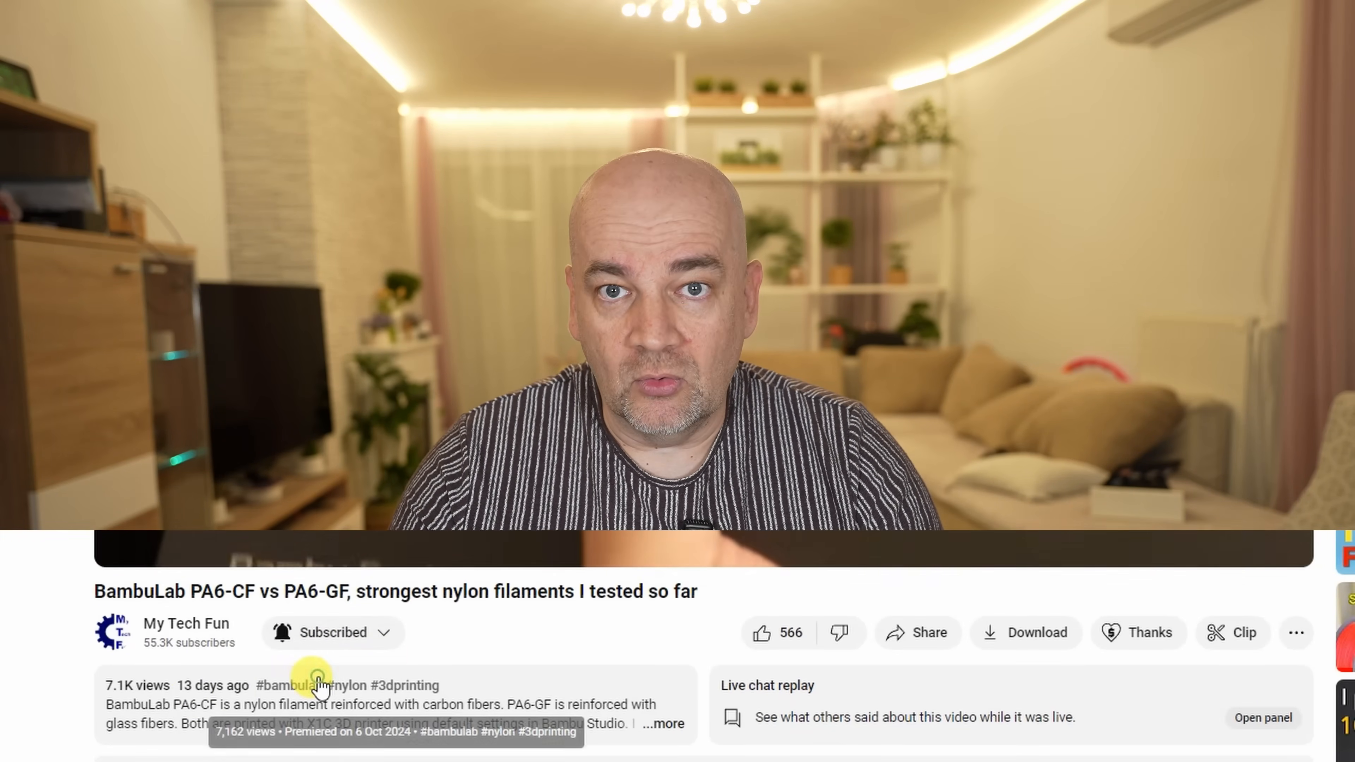
{"action": "left_click", "coordinate": [761, 632]}
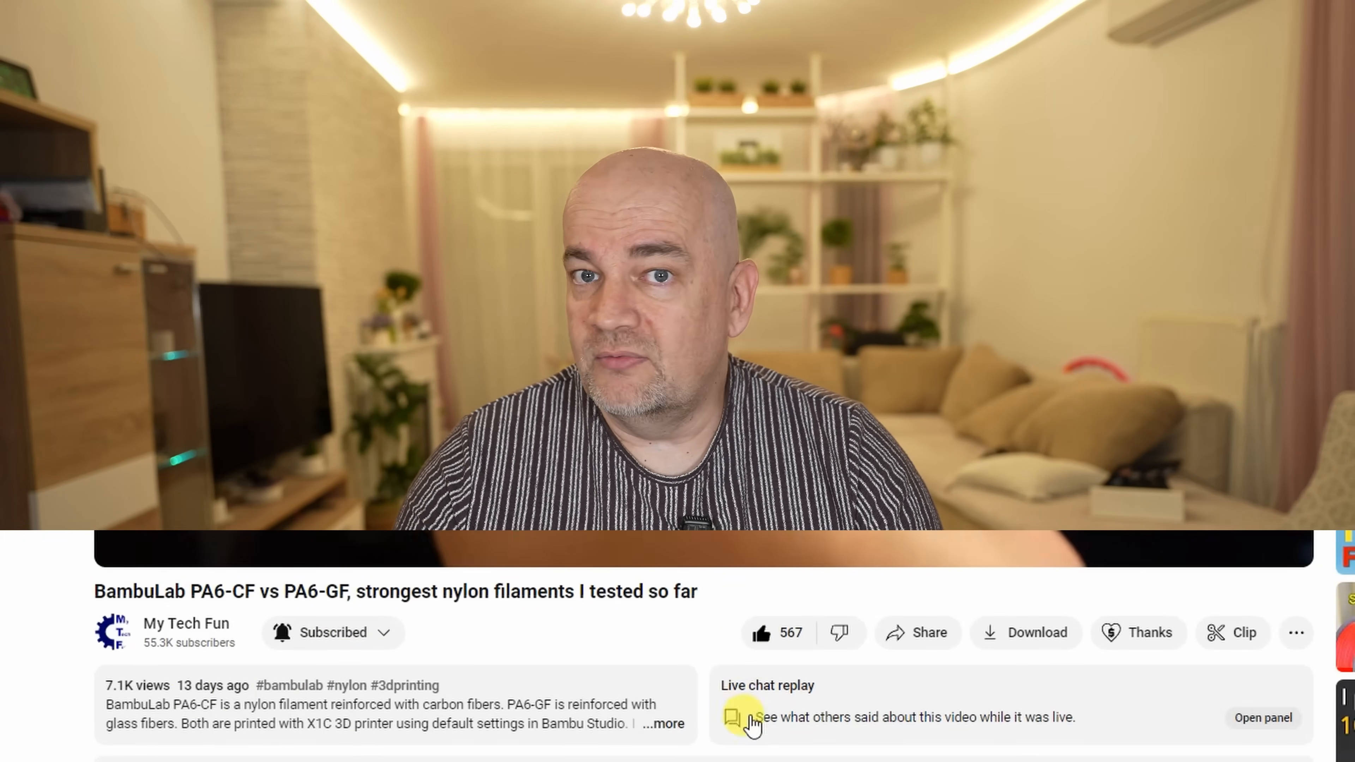